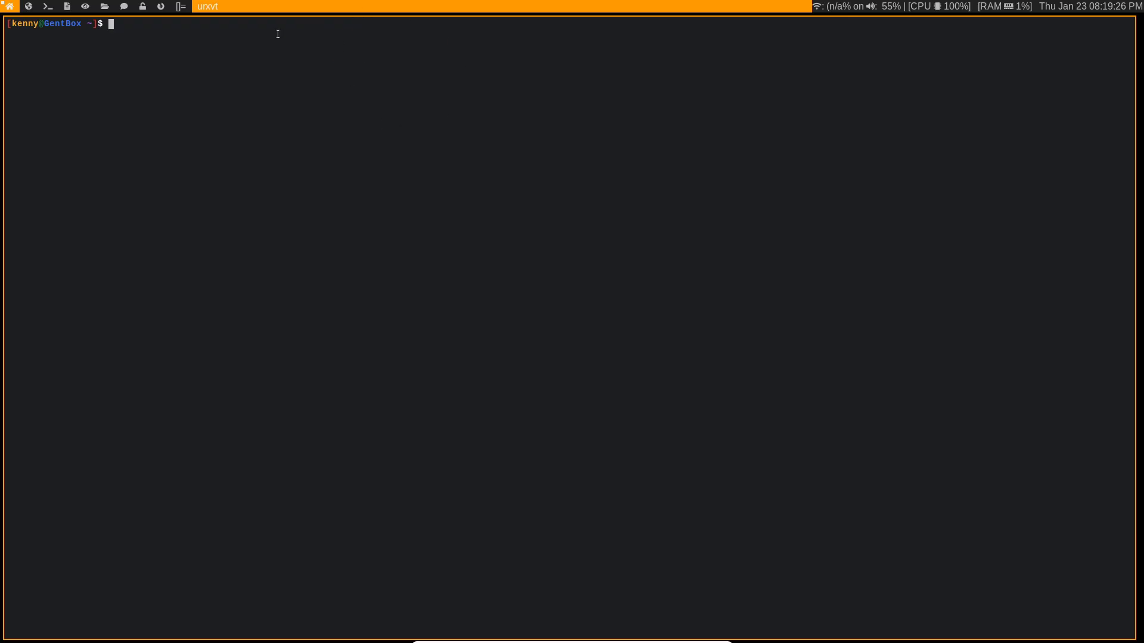
{"action": "mouse_move", "coordinate": [581, 145]}
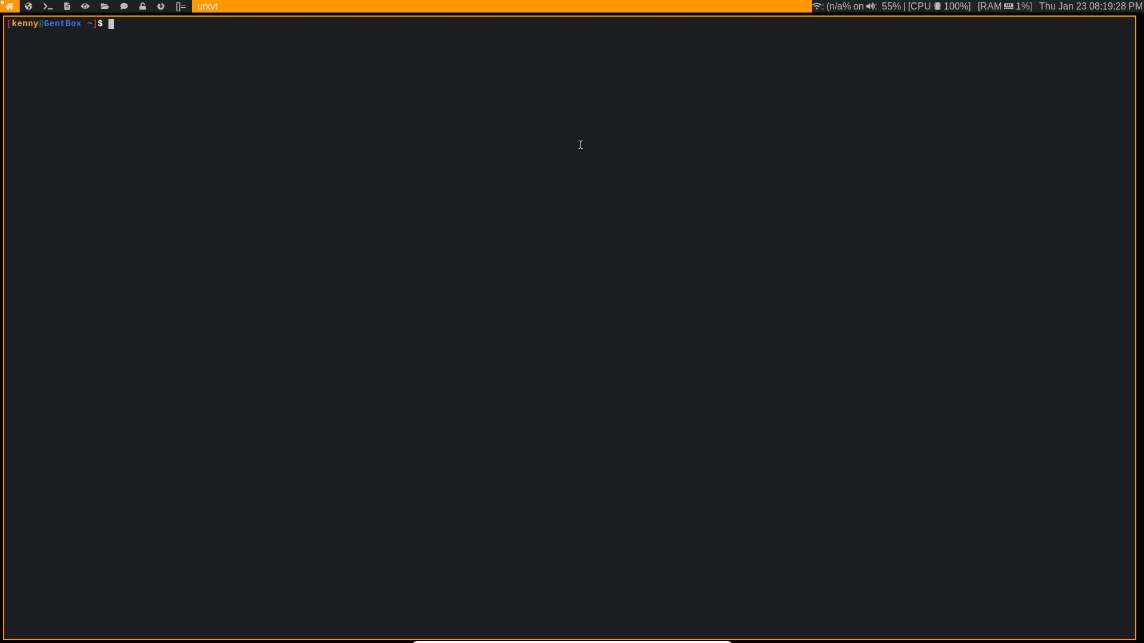
{"action": "mouse_move", "coordinate": [447, 35]}
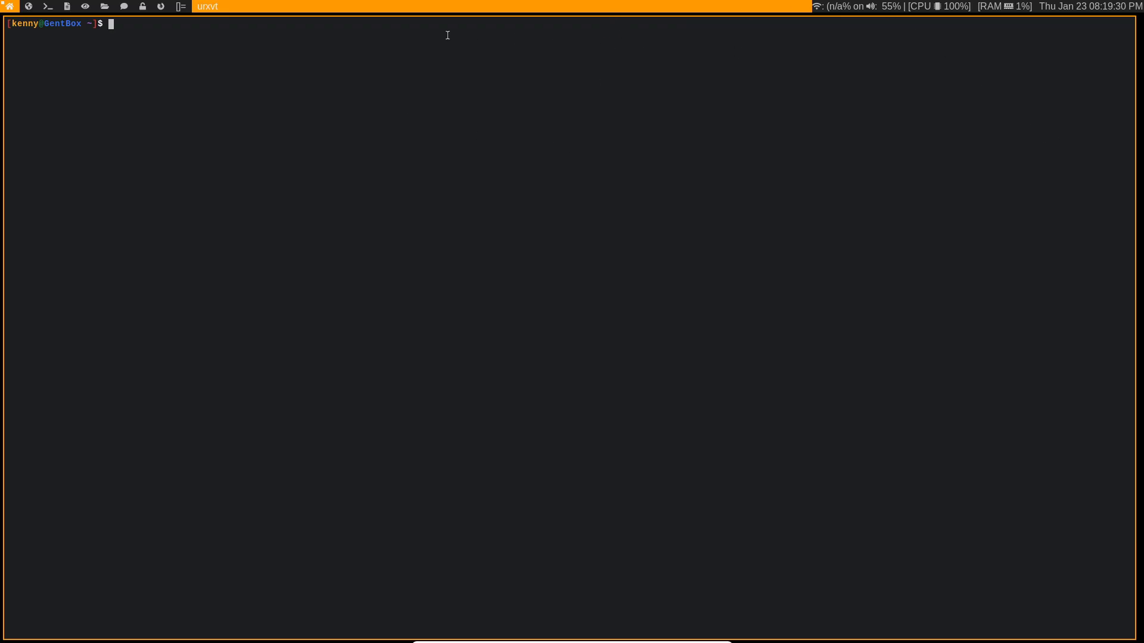
{"action": "mouse_move", "coordinate": [454, 95]}
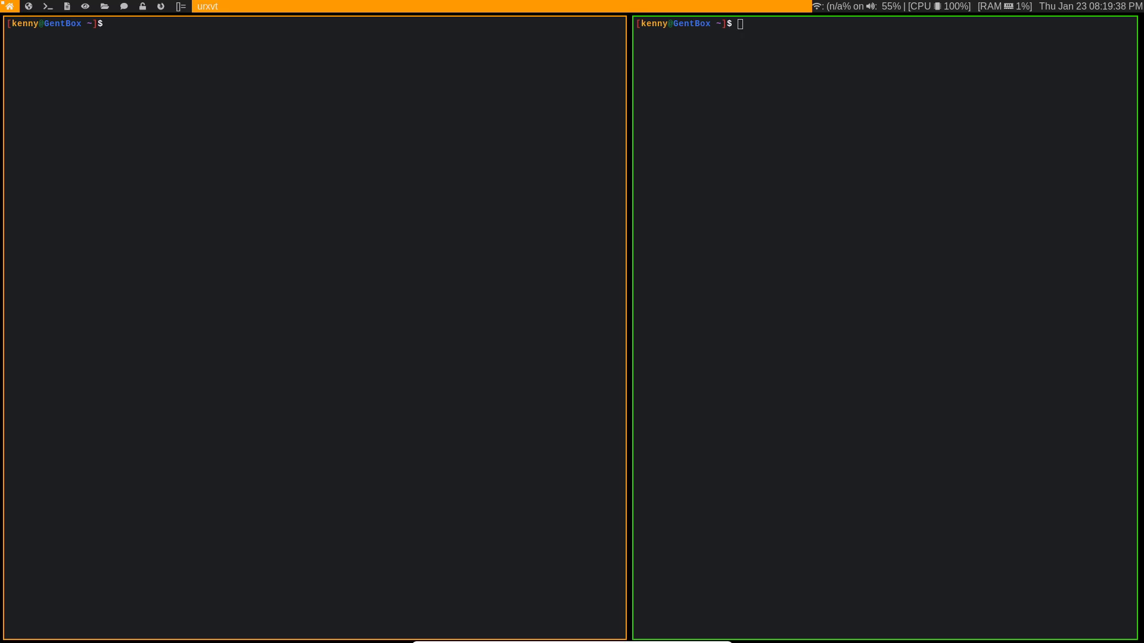
{"action": "mouse_move", "coordinate": [731, 91]}
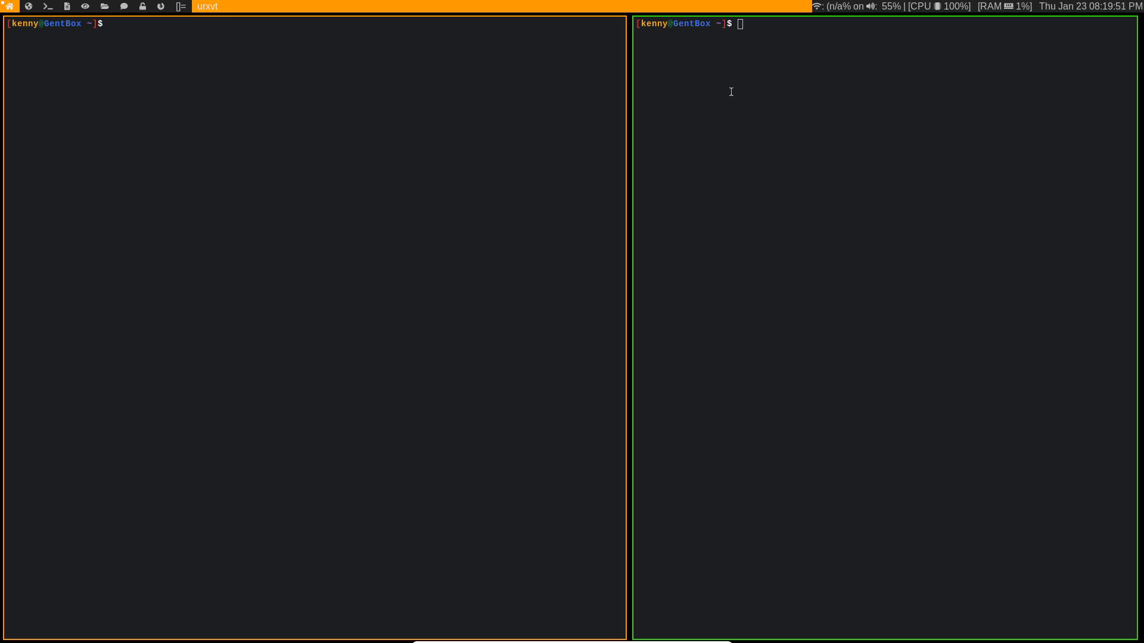
{"action": "mouse_move", "coordinate": [809, 119]}
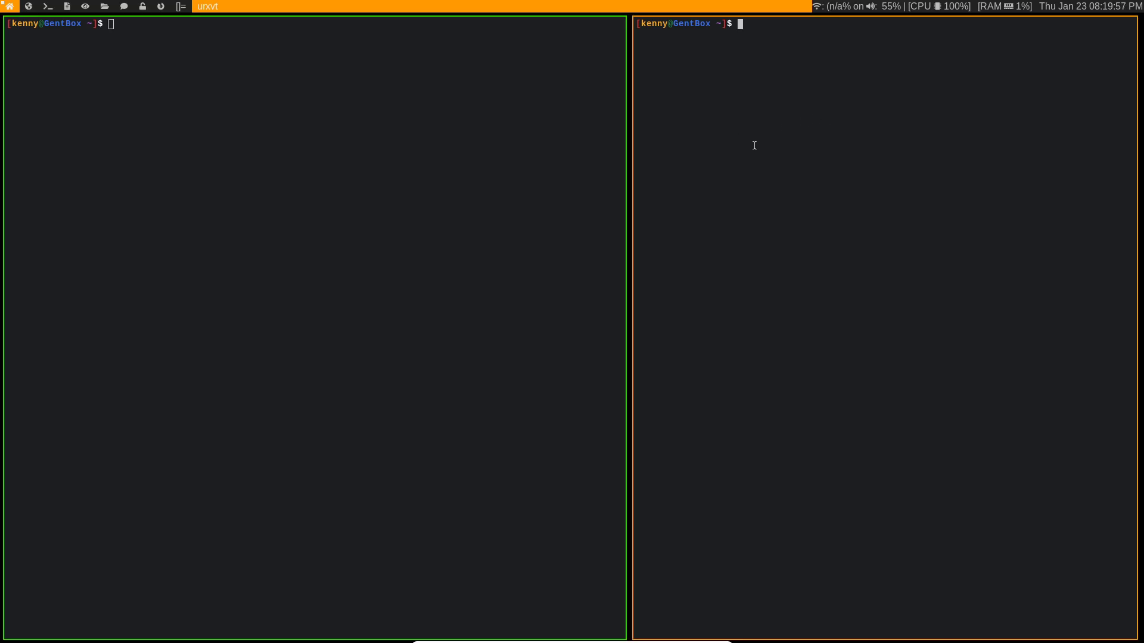
{"action": "mouse_move", "coordinate": [424, 74]}
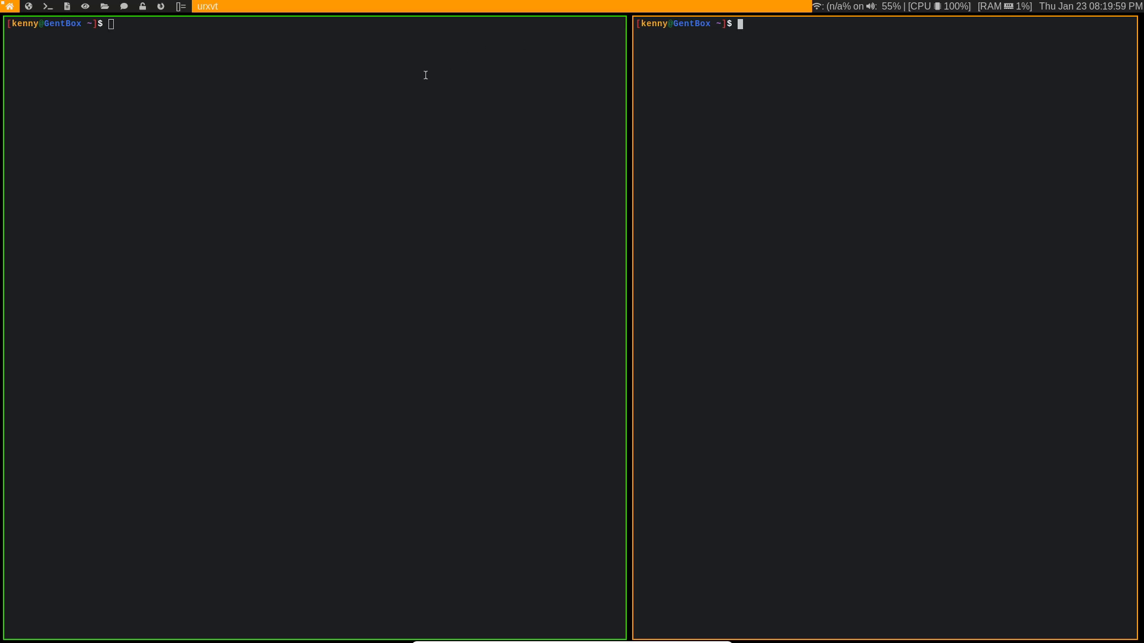
{"action": "mouse_move", "coordinate": [328, 105]}
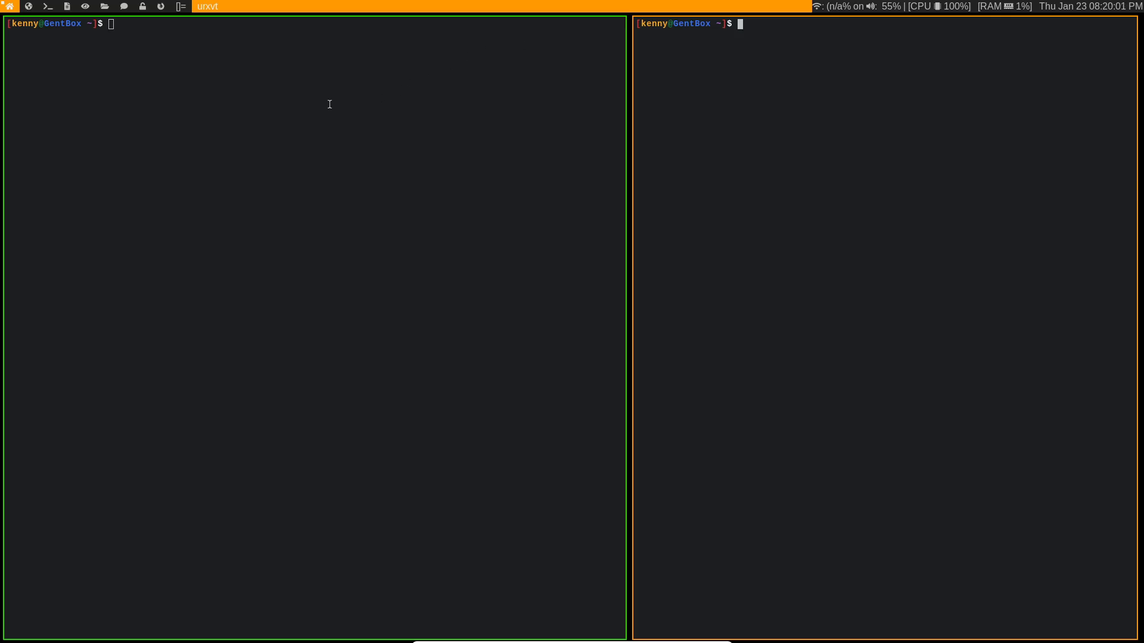
Step: Run neofetch in the right urxvt terminal to show the Gentoo, kernel 5.4.7 and dwm summary
{"action": "type", "text": "neofetch"}
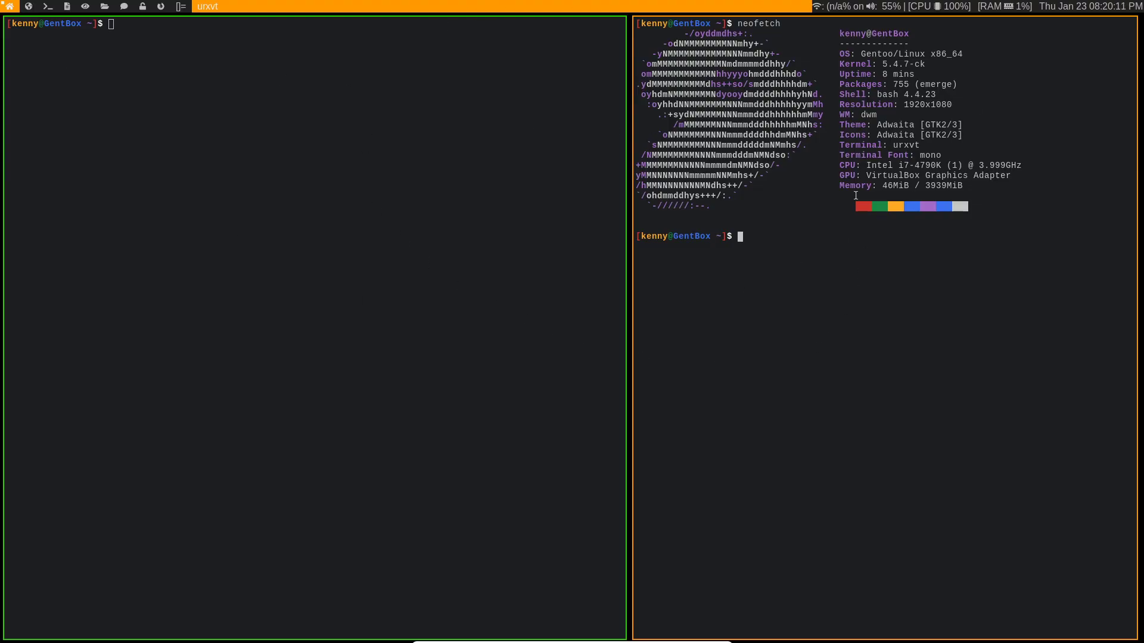
{"action": "mouse_move", "coordinate": [517, 18]}
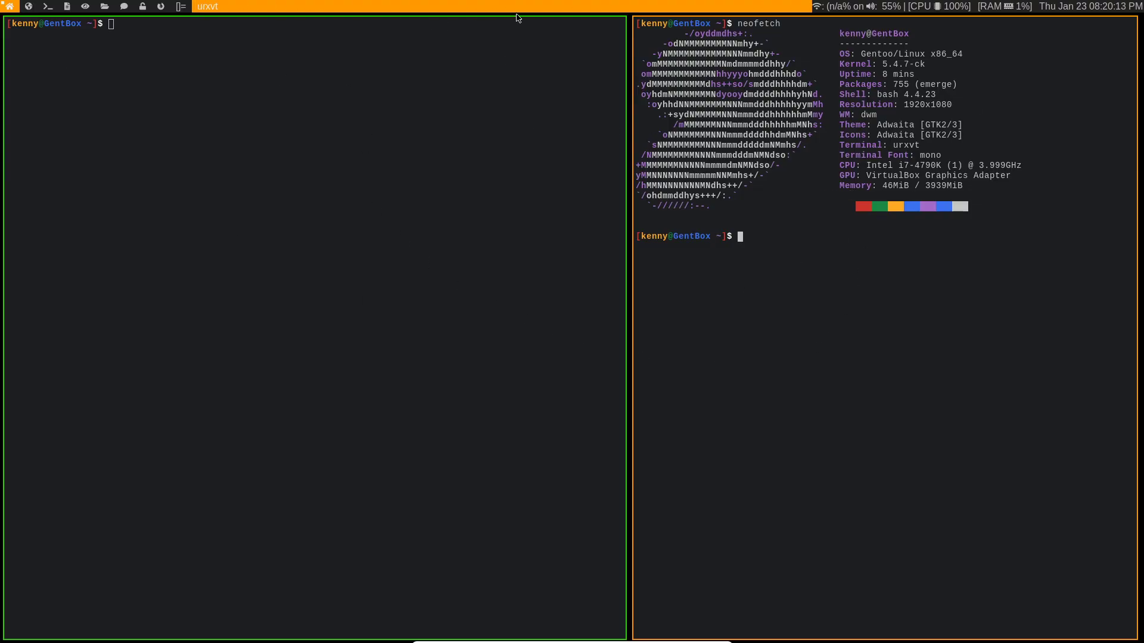
{"action": "mouse_move", "coordinate": [798, 9]}
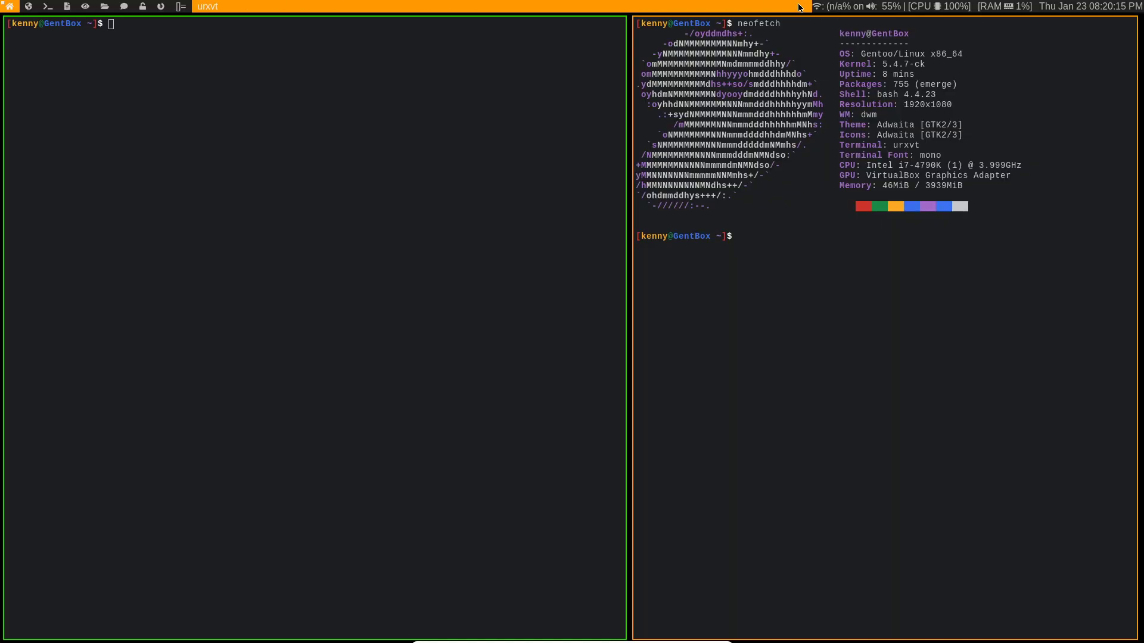
{"action": "mouse_move", "coordinate": [1058, 14]}
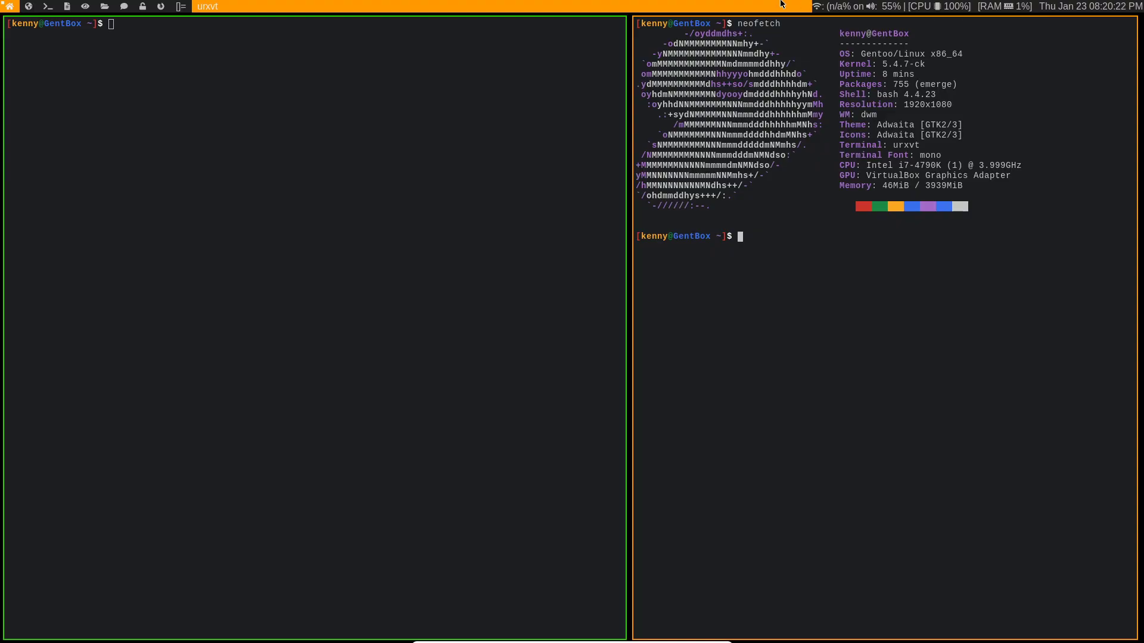
{"action": "mouse_move", "coordinate": [394, 5]}
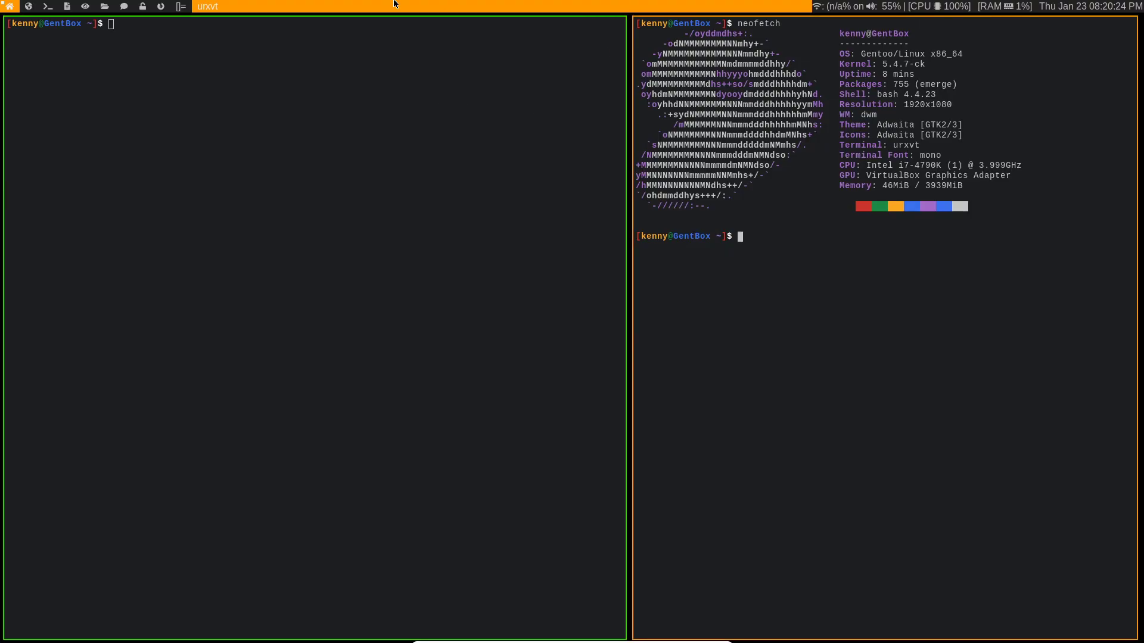
{"action": "mouse_move", "coordinate": [369, 112]}
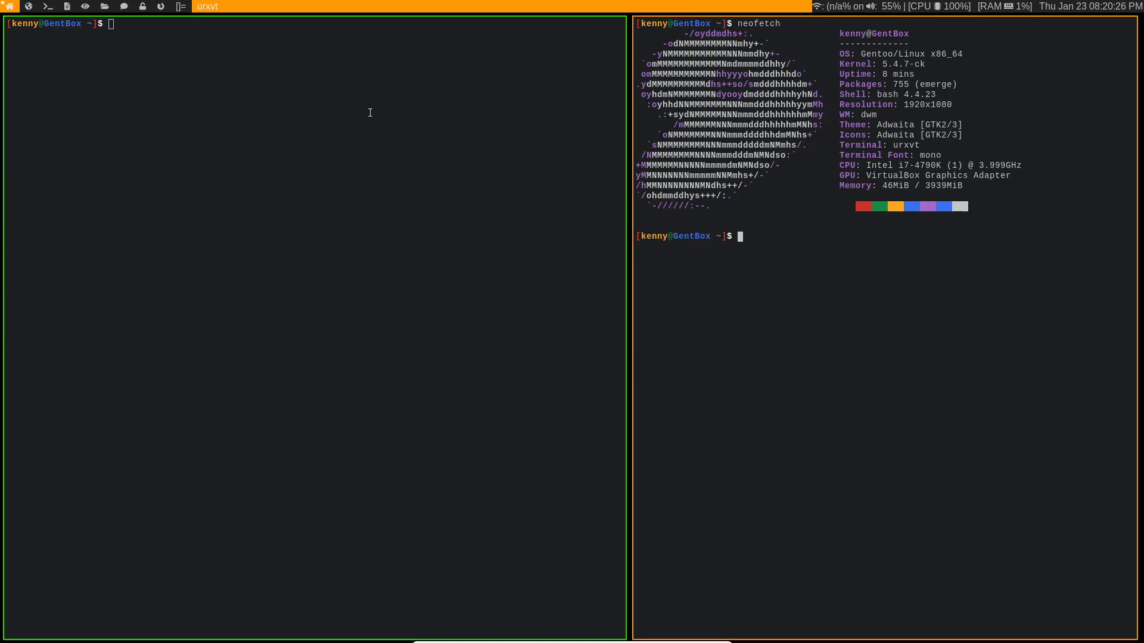
{"action": "mouse_move", "coordinate": [848, 253]}
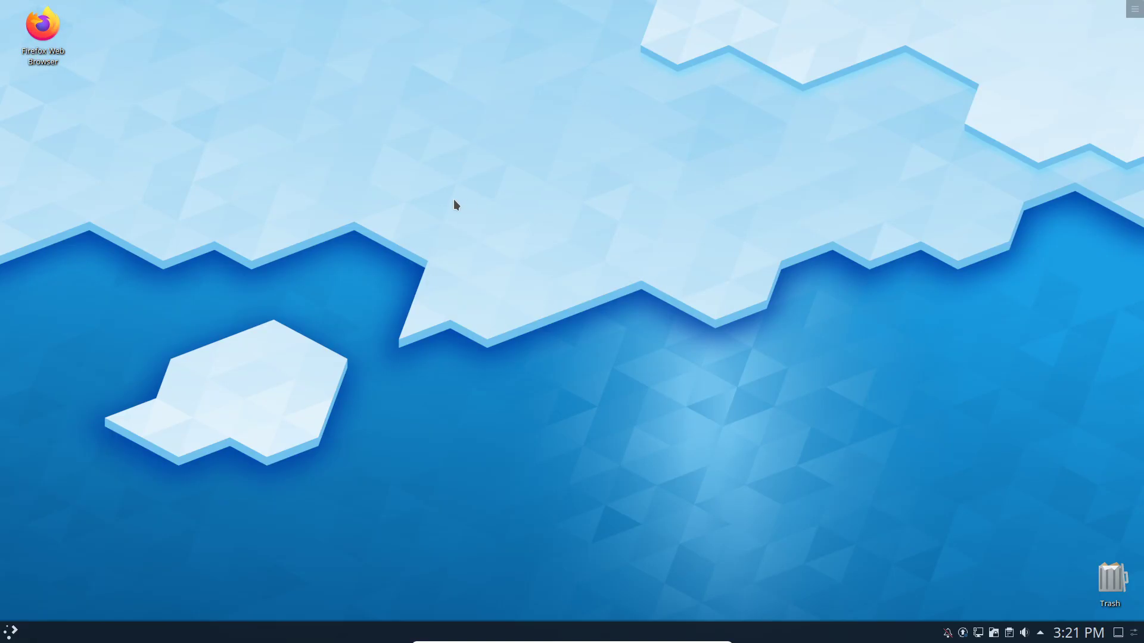
{"action": "mouse_move", "coordinate": [250, 215]}
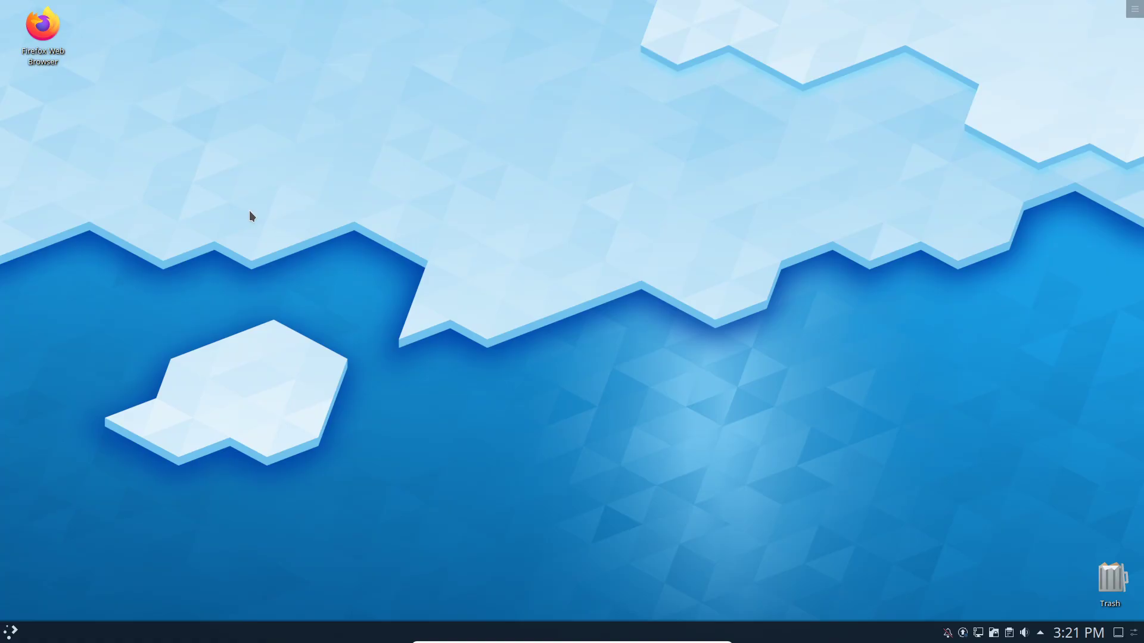
{"action": "mouse_move", "coordinate": [1115, 405]}
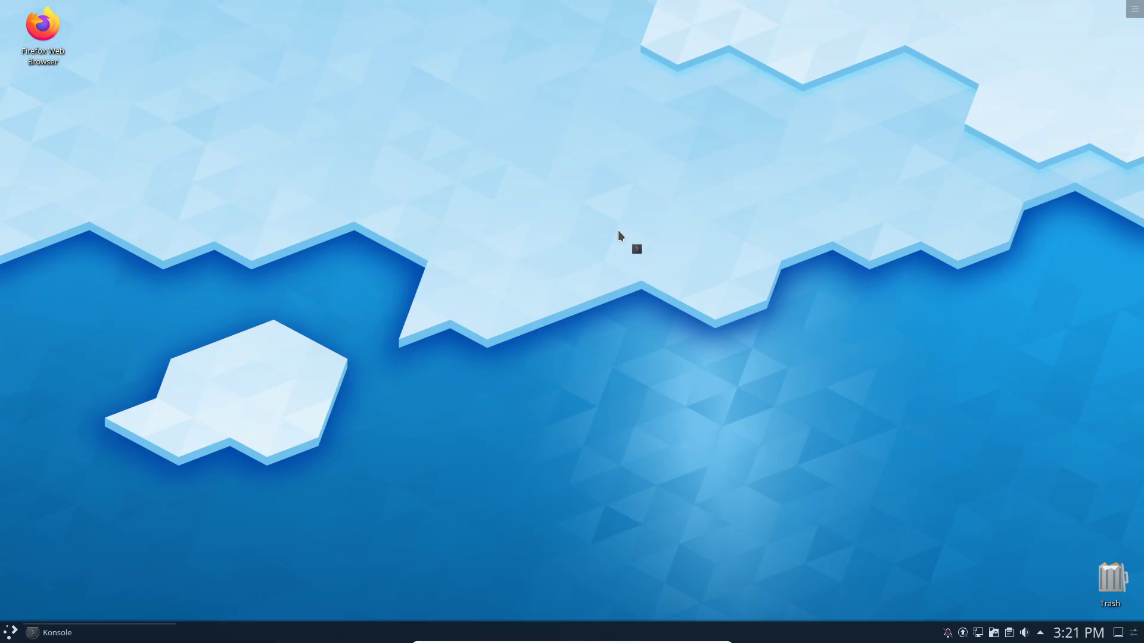
Step: Move the new Konsole window to the centre top of the desktop
{"action": "left_click", "coordinate": [56, 633]}
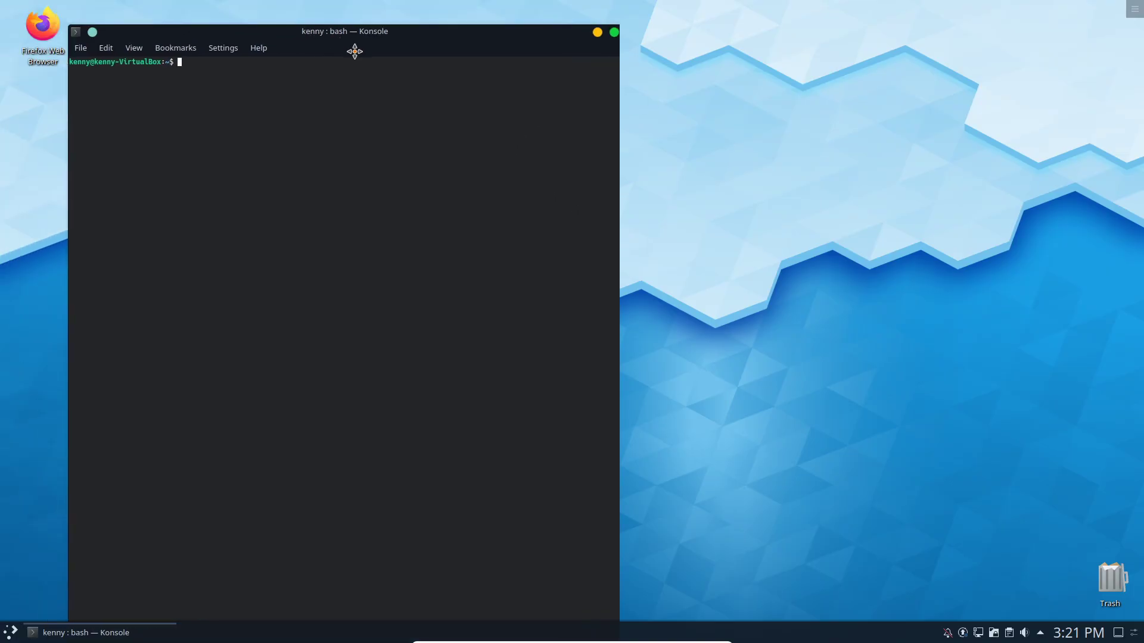
{"action": "left_click_drag", "start_coordinate": [355, 31], "coordinate": [523, 31]}
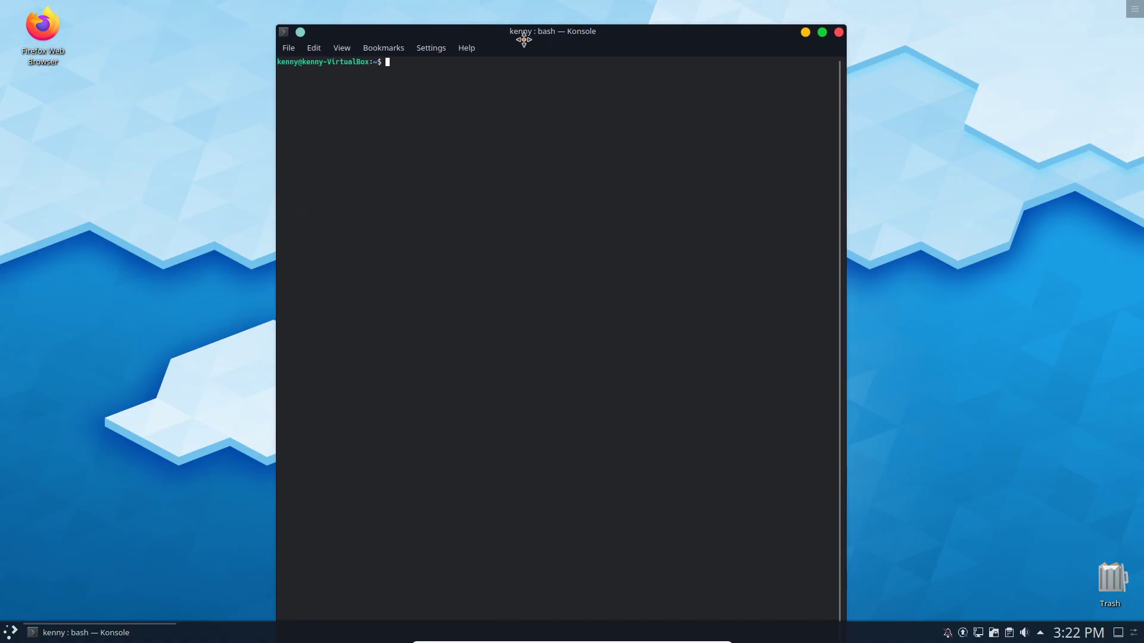
{"action": "left_click_drag", "start_coordinate": [523, 31], "coordinate": [533, 18]}
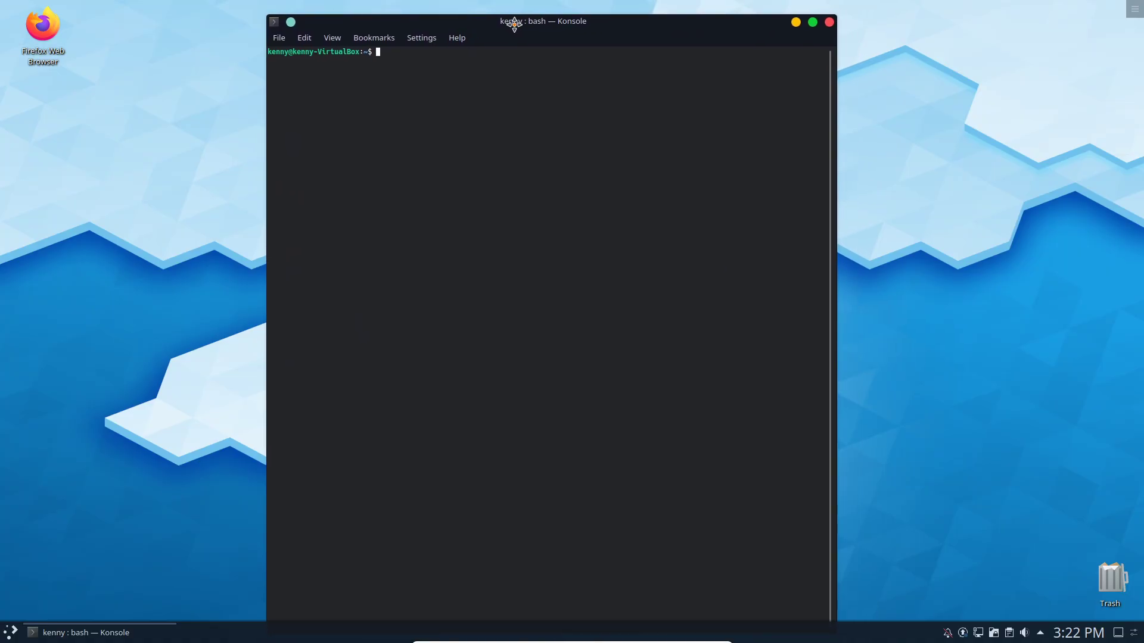
{"action": "mouse_move", "coordinate": [561, 40]}
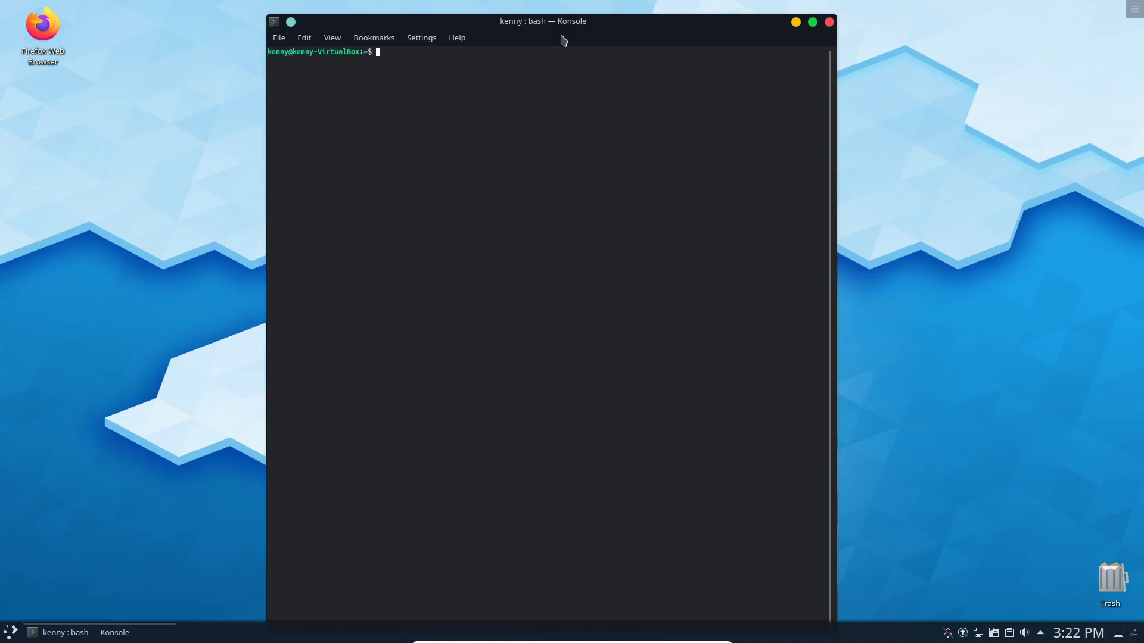
{"action": "left_click", "coordinate": [11, 633]}
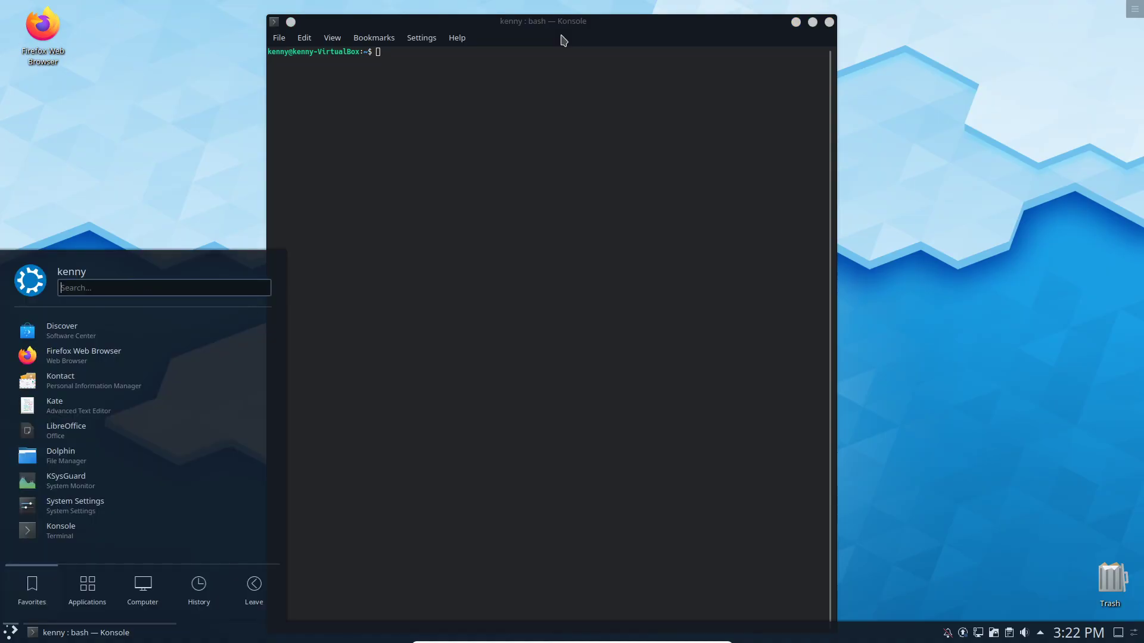
{"action": "mouse_move", "coordinate": [522, 100]}
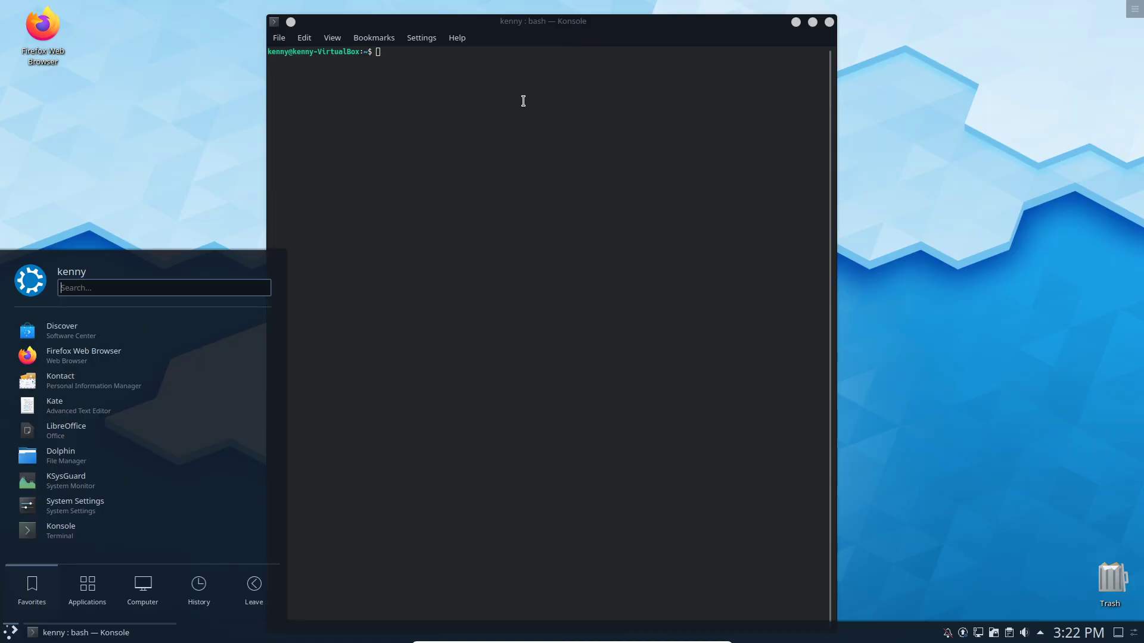
{"action": "mouse_move", "coordinate": [113, 405]}
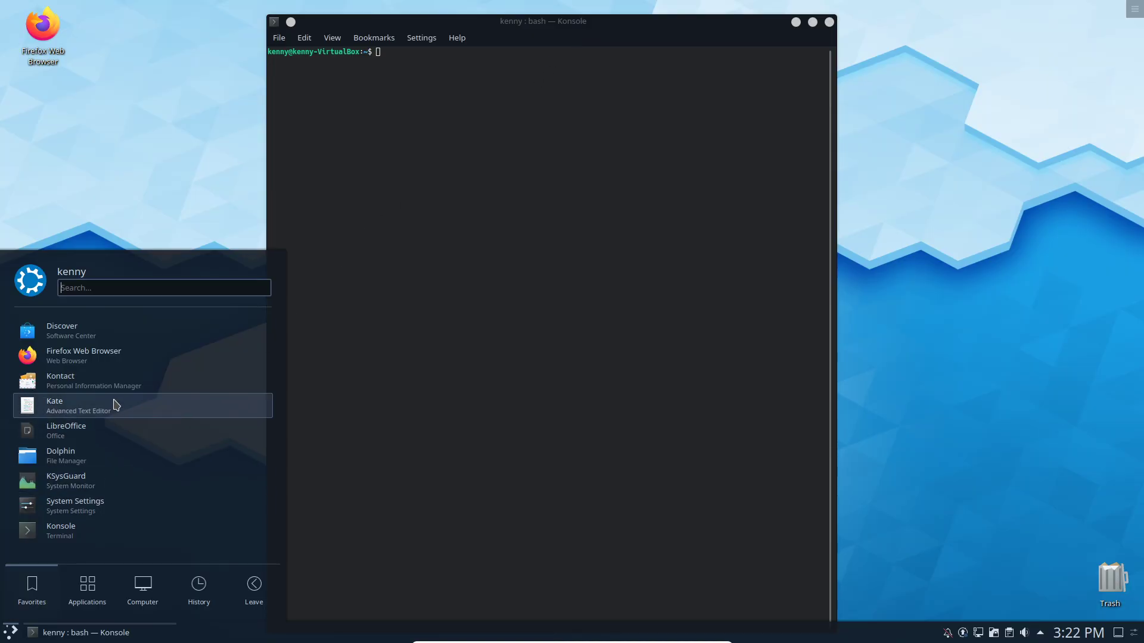
{"action": "left_click", "coordinate": [53, 405]}
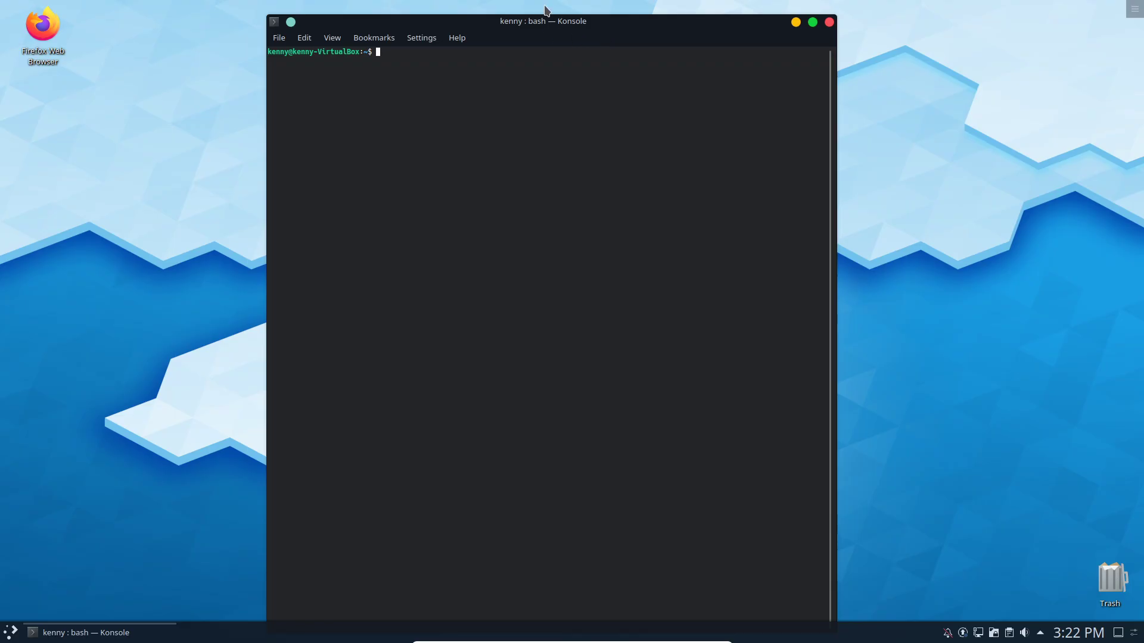
{"action": "mouse_move", "coordinate": [532, 110]}
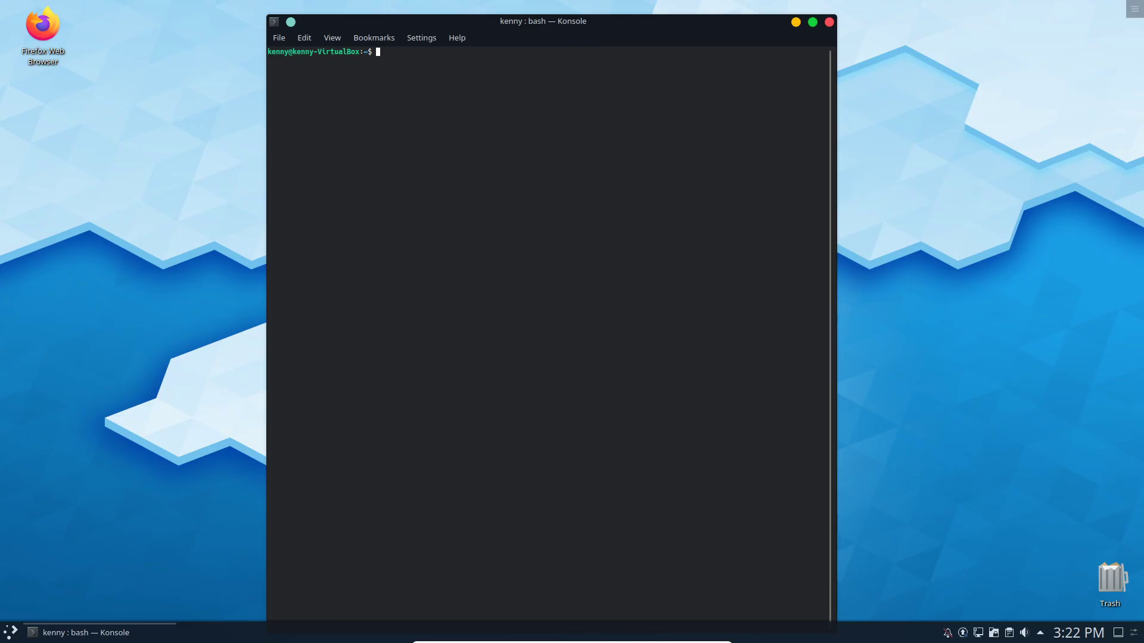
{"action": "left_click", "coordinate": [11, 633]}
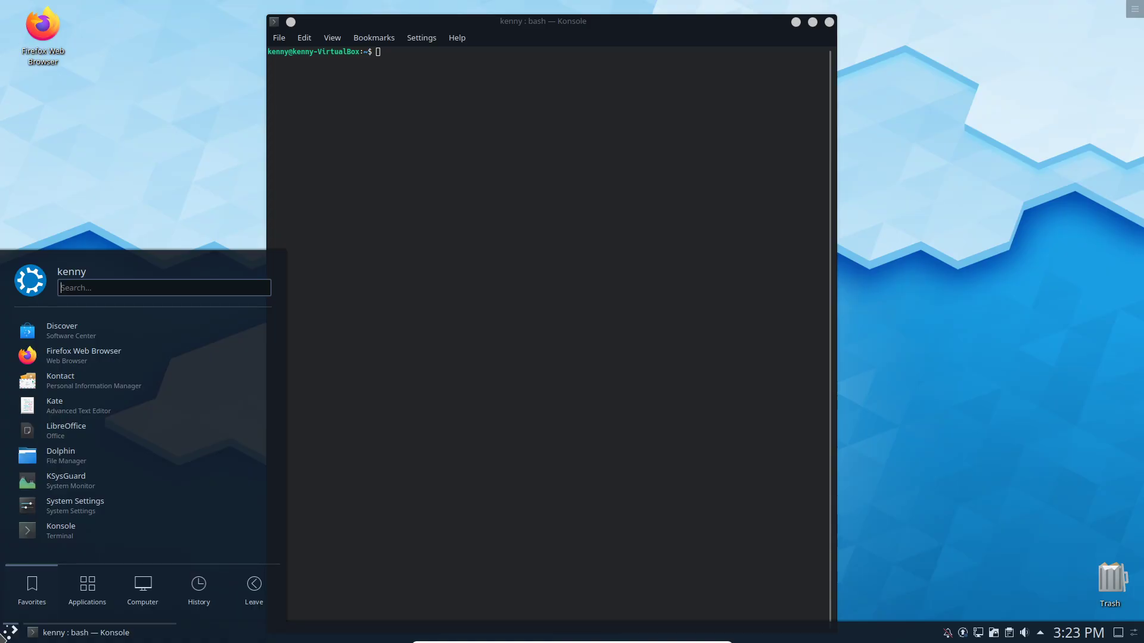
{"action": "mouse_move", "coordinate": [142, 380]}
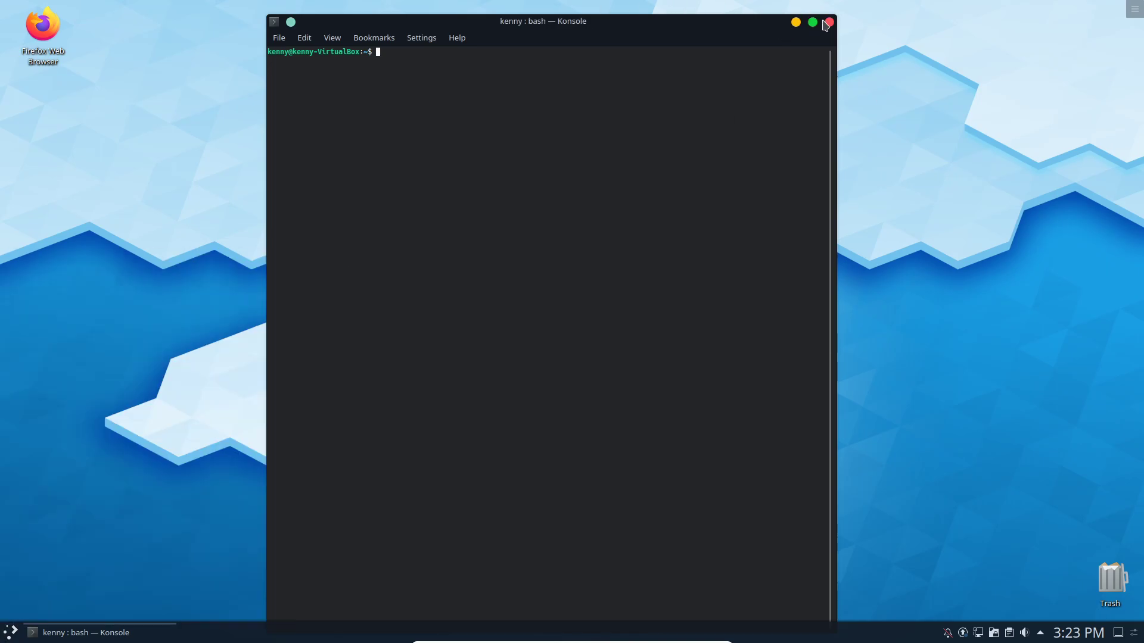
{"action": "mouse_move", "coordinate": [132, 371]}
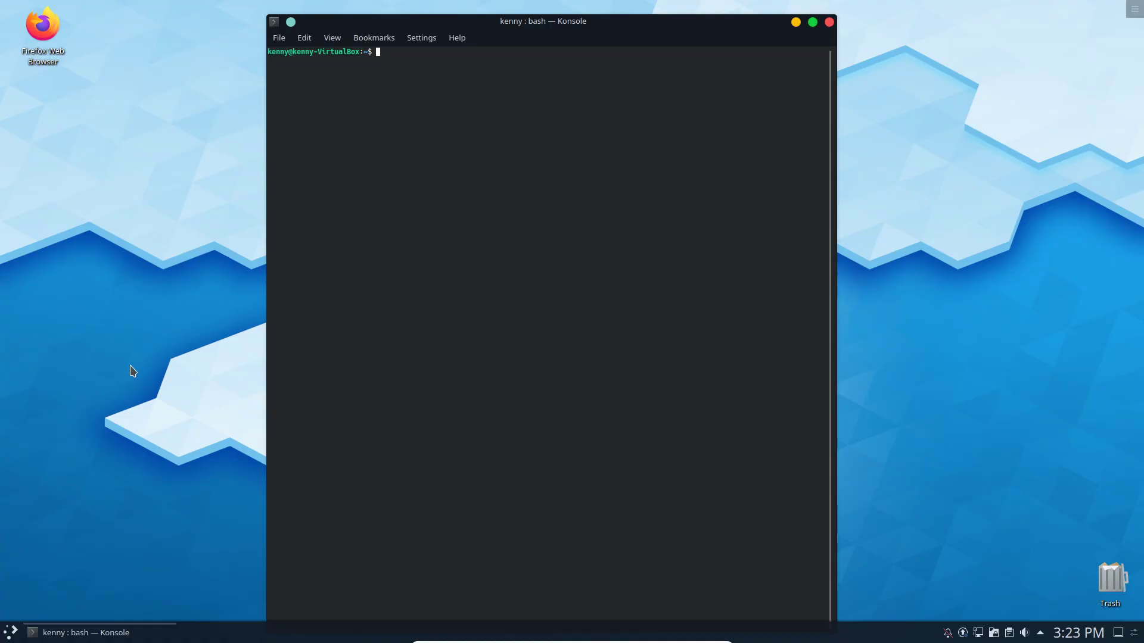
{"action": "mouse_move", "coordinate": [219, 422]}
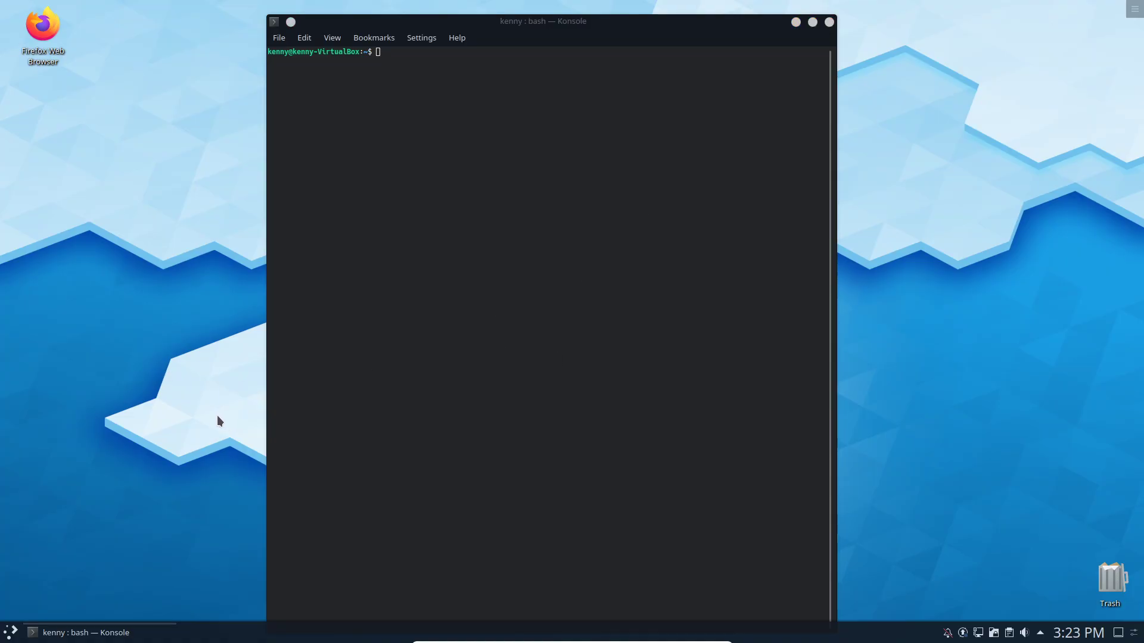
Step: Show the Application Launcher menu from the bottom-left of the panel
{"action": "left_click", "coordinate": [11, 633]}
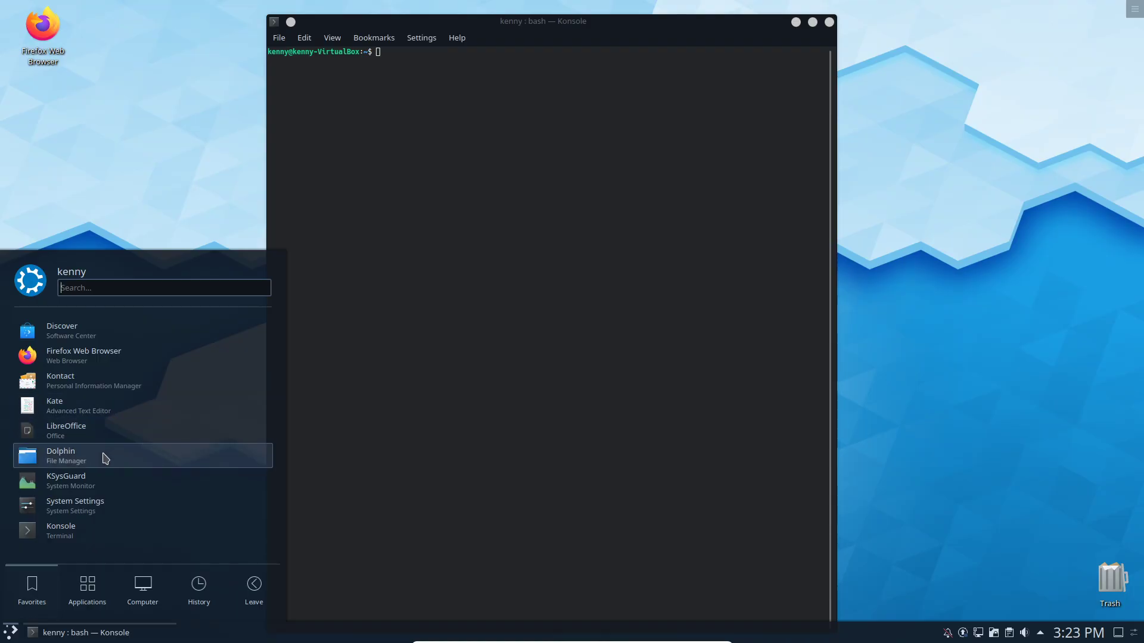
{"action": "mouse_move", "coordinate": [110, 457]}
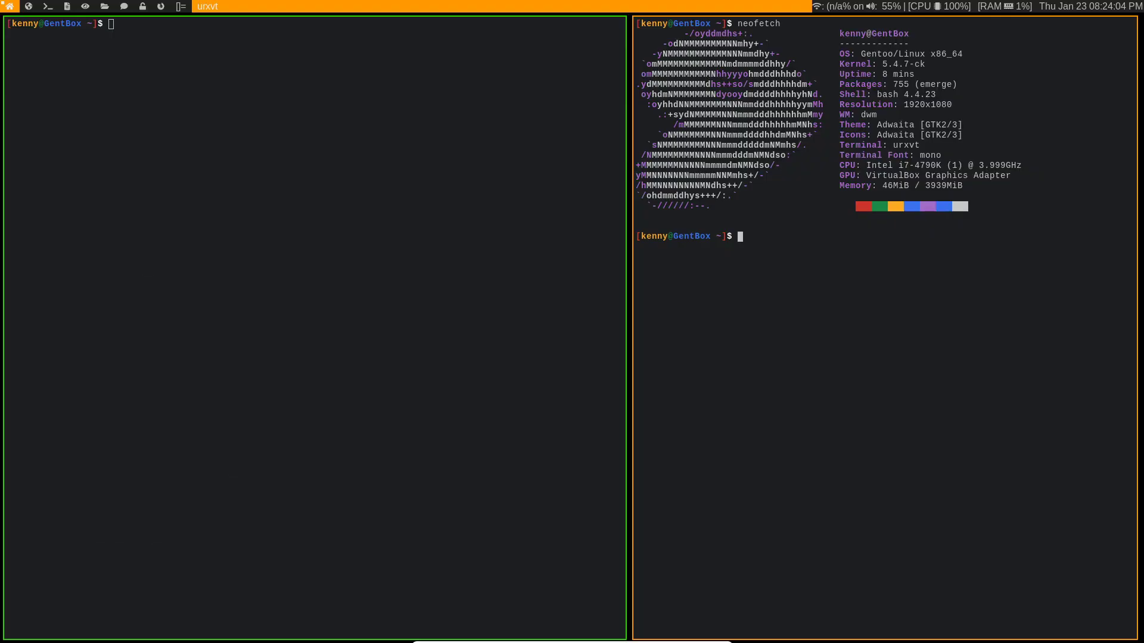
{"action": "mouse_move", "coordinate": [370, 100]}
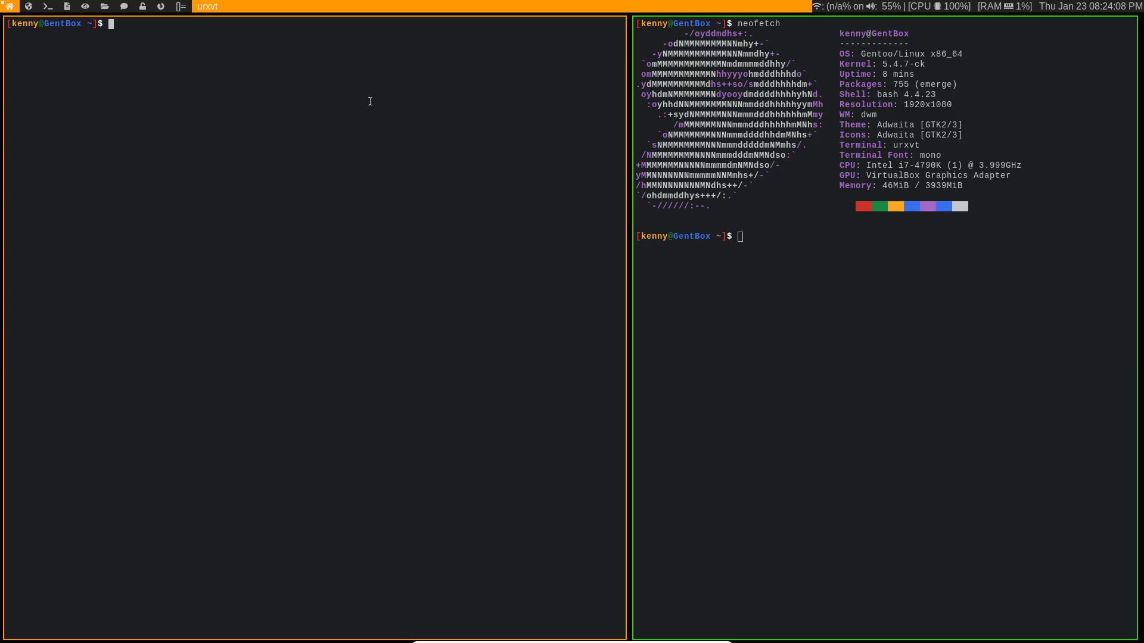
Step: Enter 'p' in the focused terminal
{"action": "type", "text": "p"}
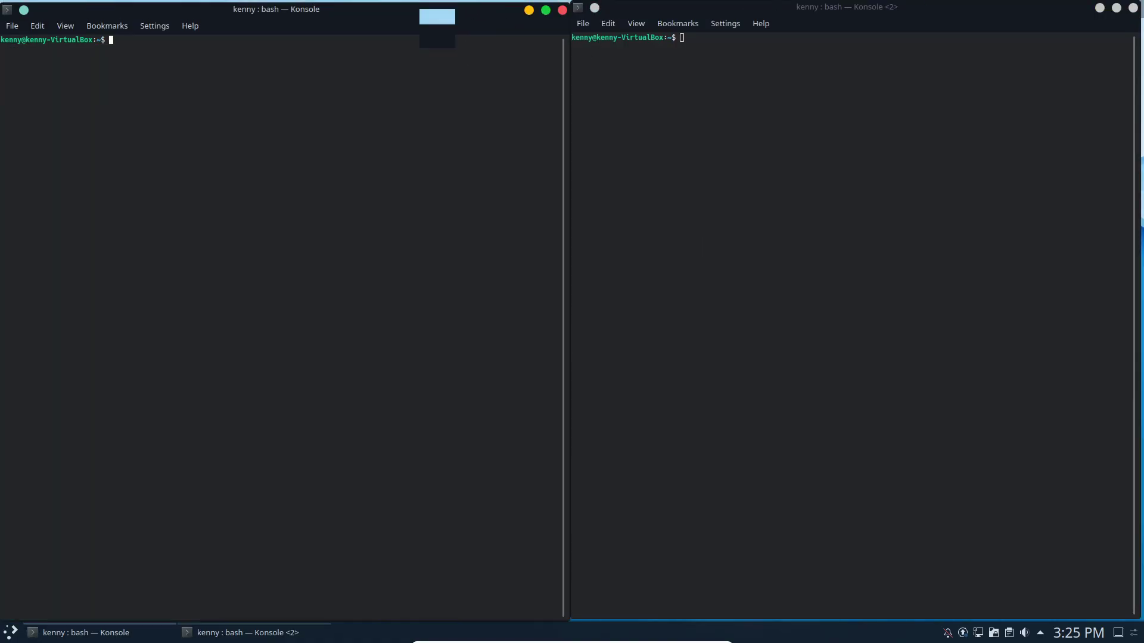
Step: Close the left Konsole window, leaving only the second Konsole floating
{"action": "left_click", "coordinate": [562, 9]}
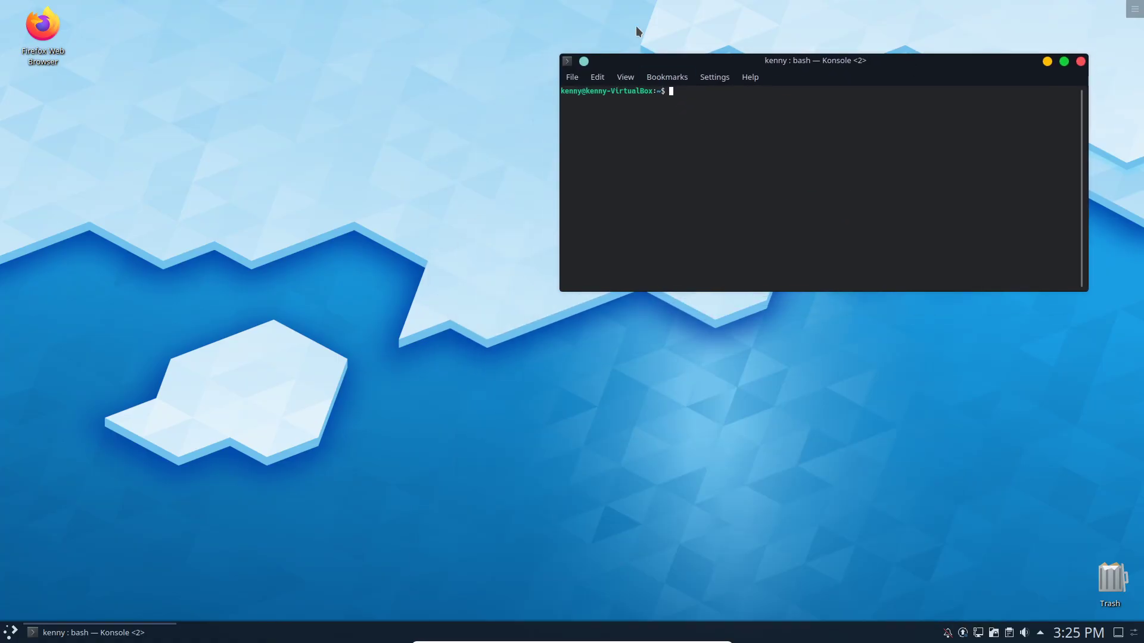
{"action": "mouse_move", "coordinate": [313, 155]}
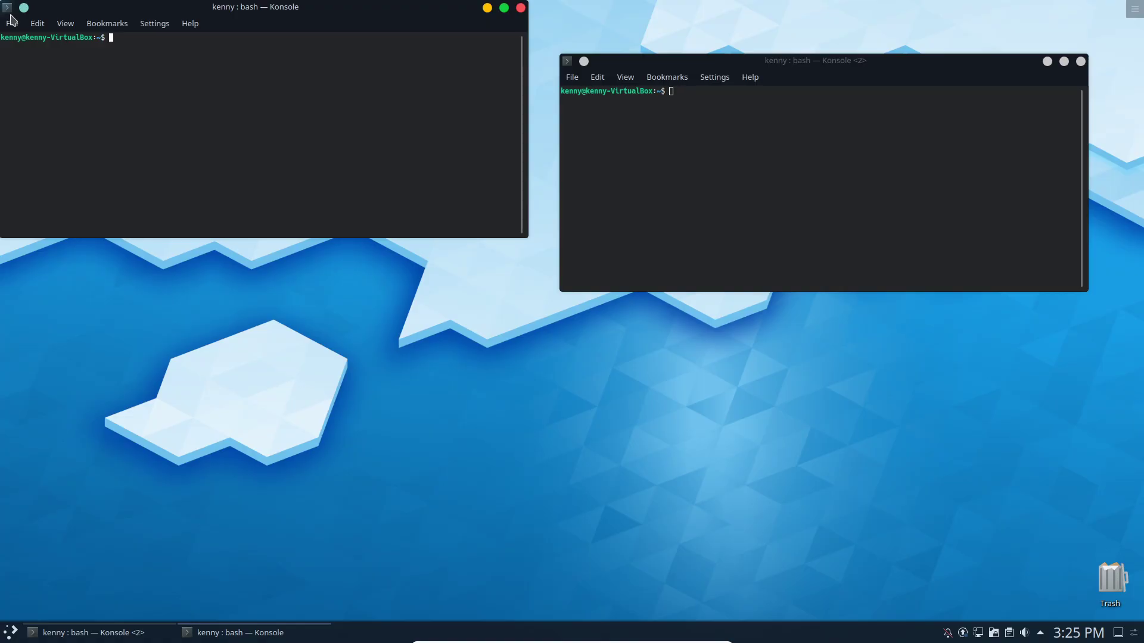
{"action": "mouse_move", "coordinate": [284, 21]}
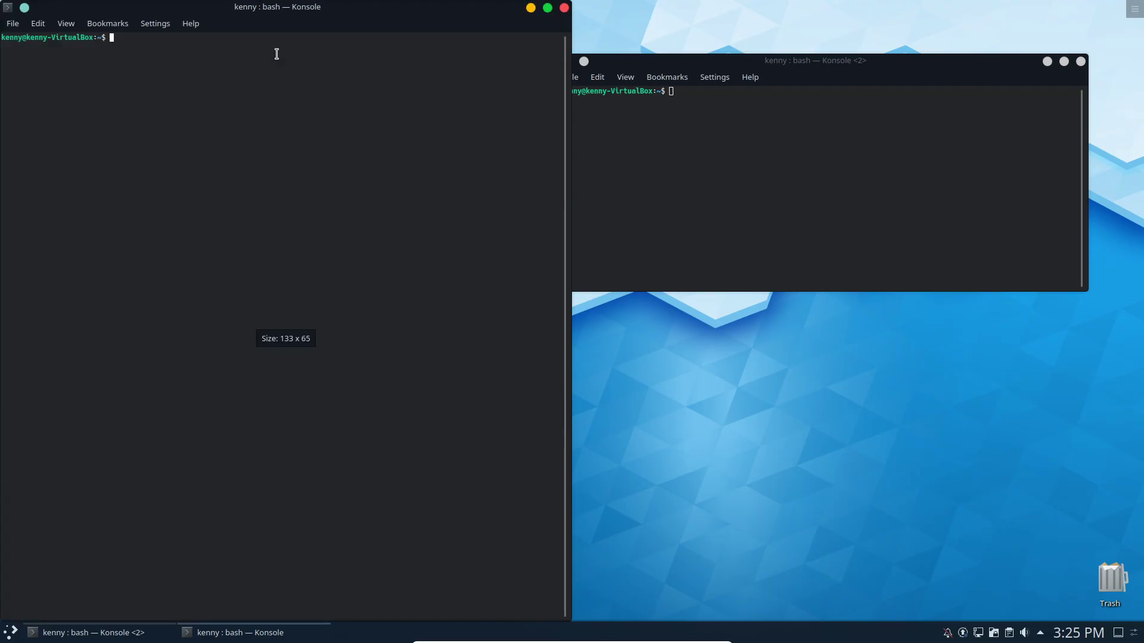
{"action": "mouse_move", "coordinate": [220, 128]}
{"action": "type", "text": "vim"}
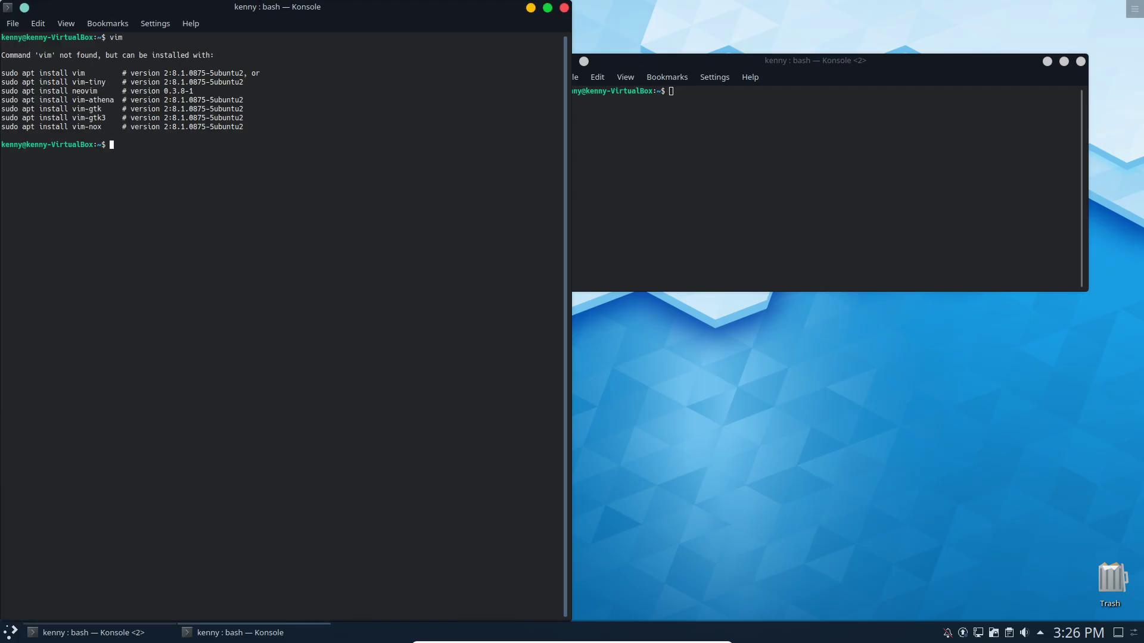
Step: Start the vi editor in the left Konsole
{"action": "key", "text": "Return"}
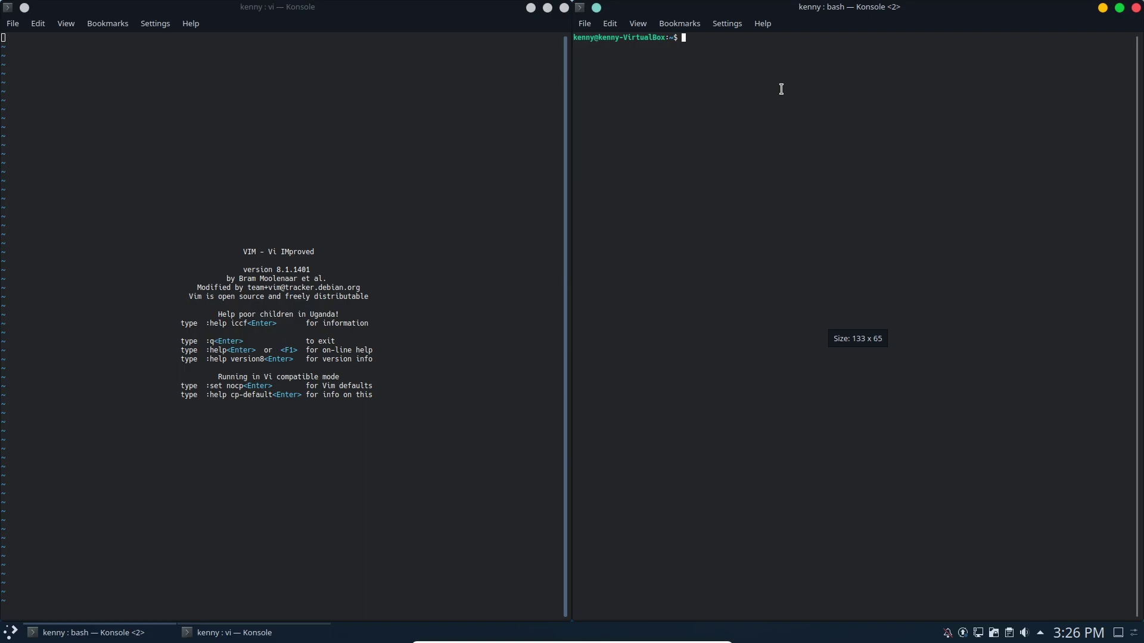
{"action": "mouse_move", "coordinate": [744, 76]}
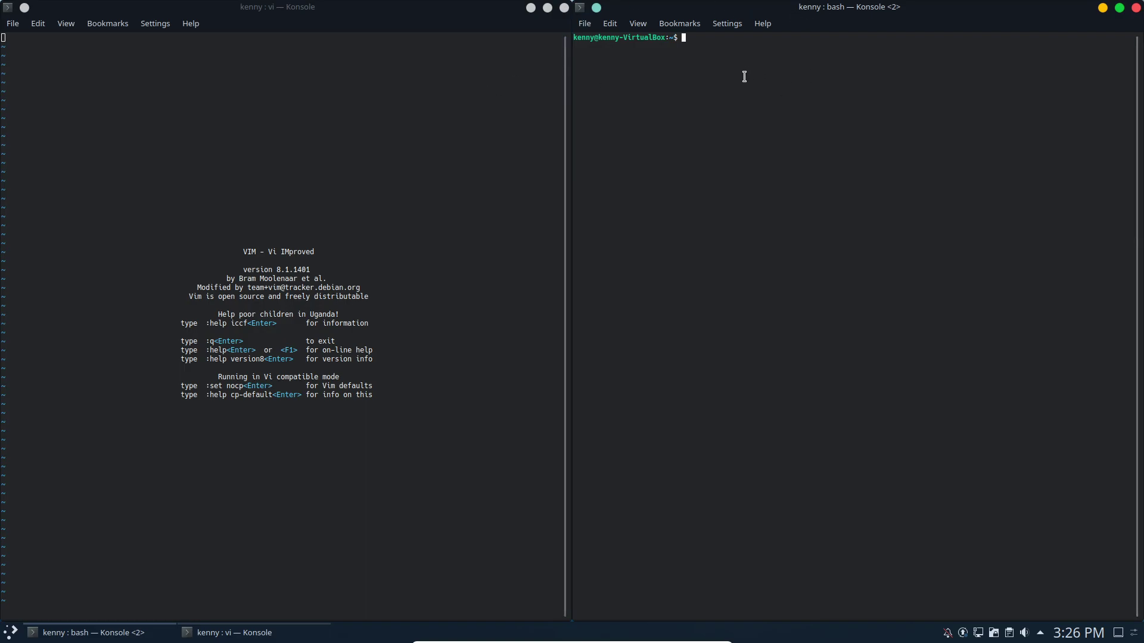
{"action": "mouse_move", "coordinate": [844, 64]}
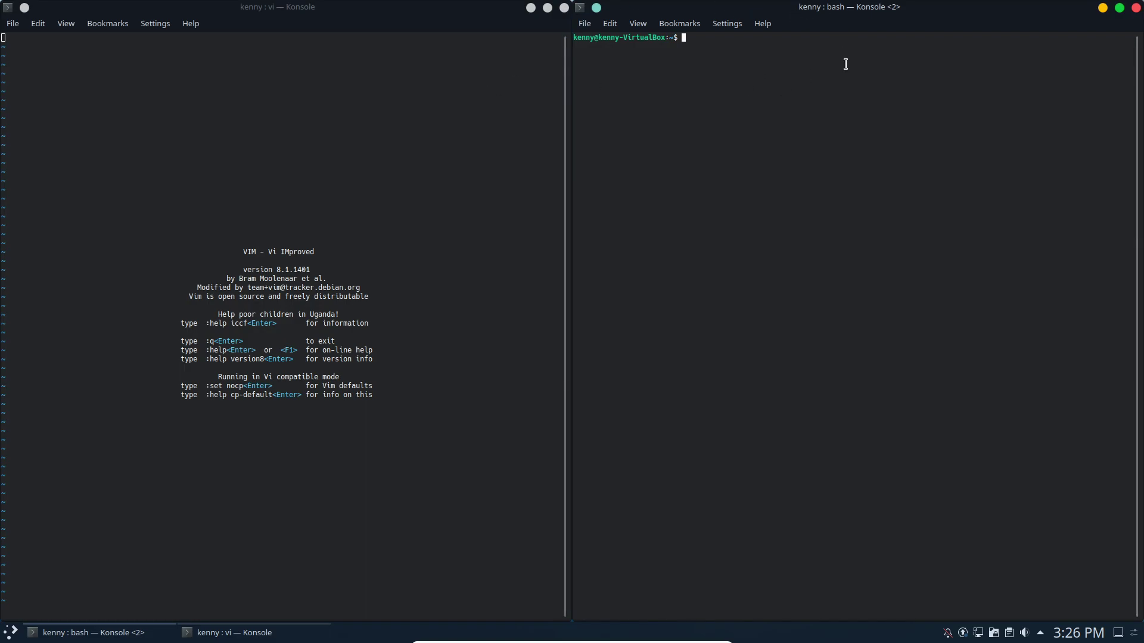
{"action": "mouse_move", "coordinate": [878, 189]}
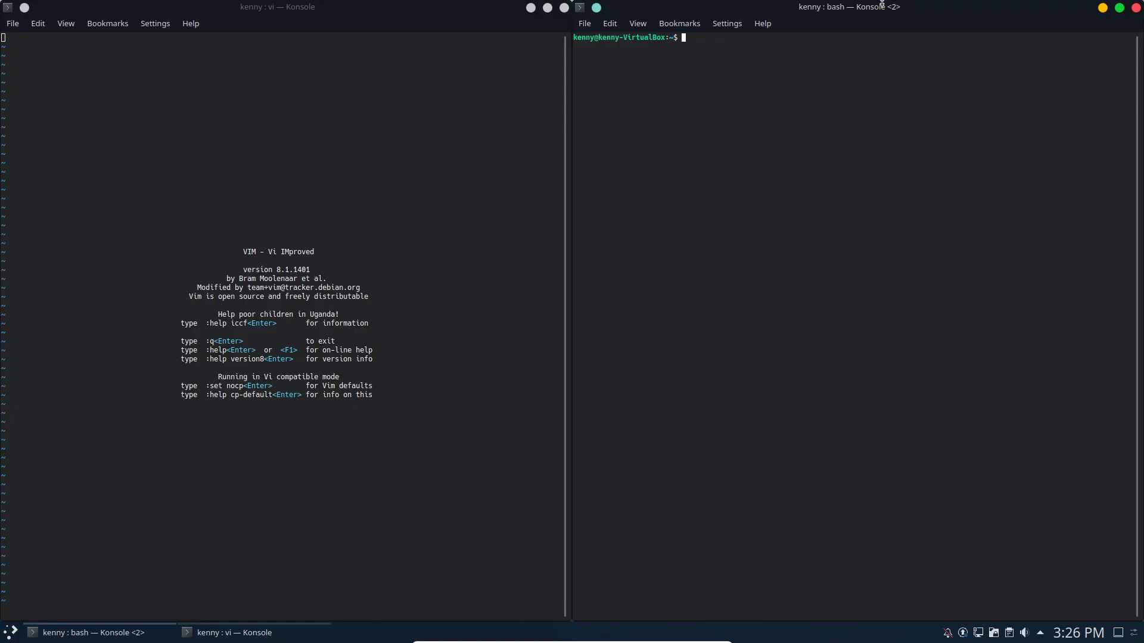
{"action": "mouse_move", "coordinate": [882, 22]}
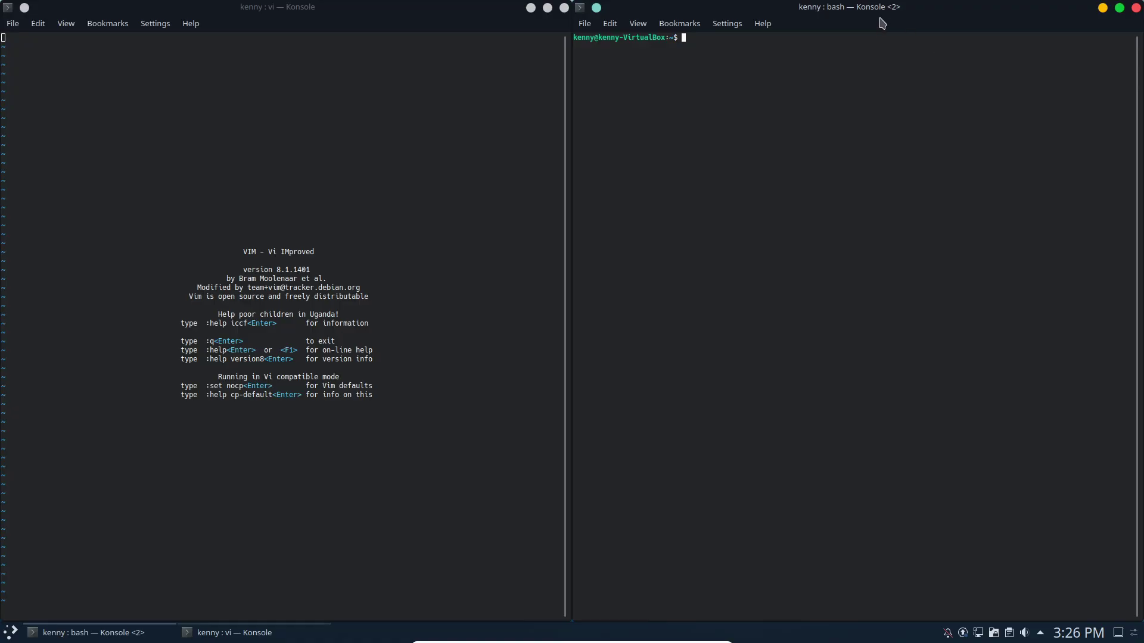
{"action": "mouse_move", "coordinate": [985, 58]}
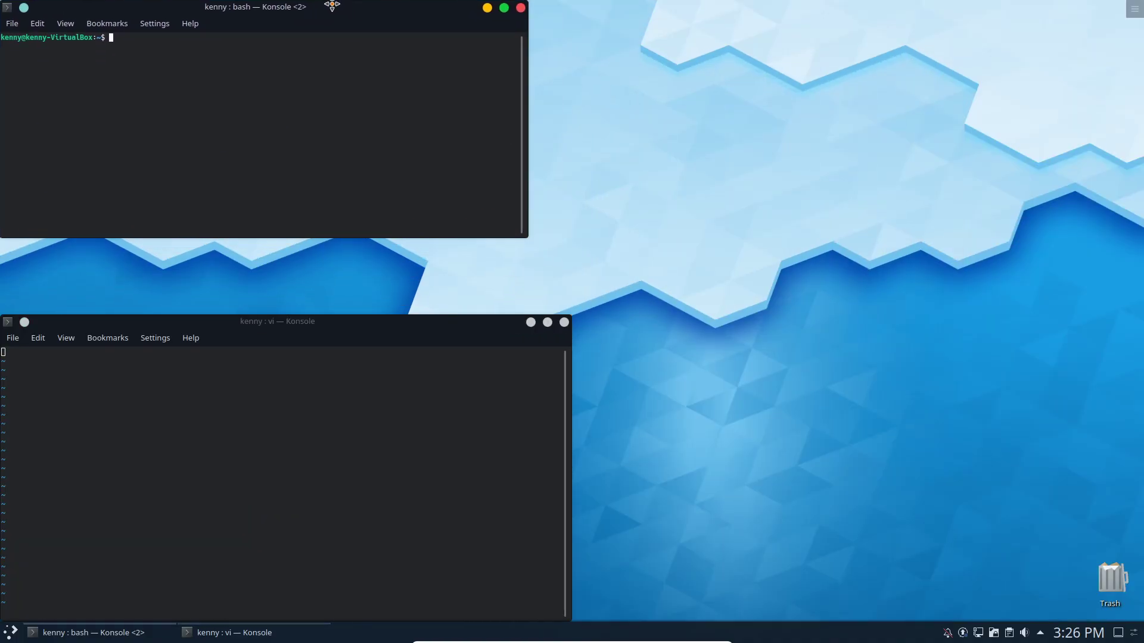
{"action": "mouse_move", "coordinate": [284, 243]}
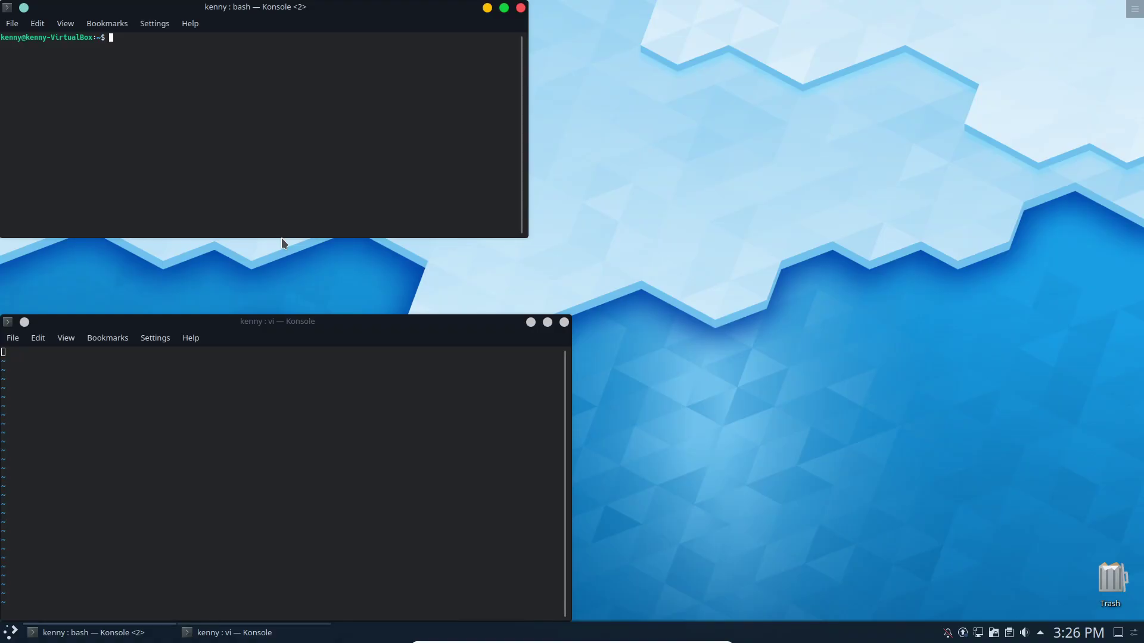
{"action": "mouse_move", "coordinate": [286, 237]}
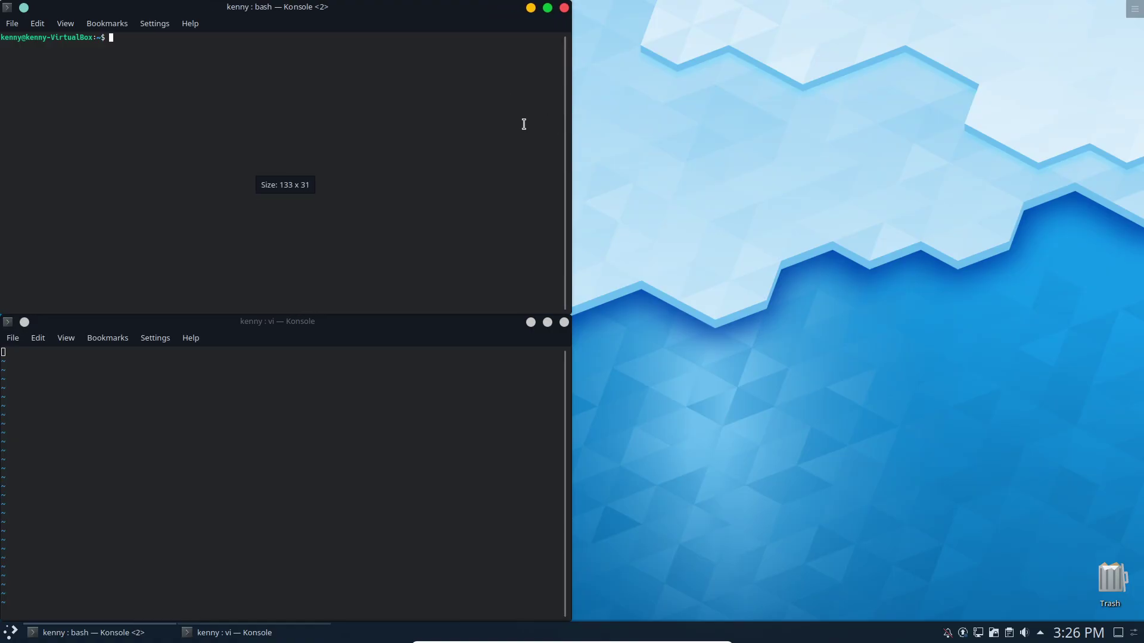
Step: Place the vi Konsole in the bottom-left quarter below the bash Konsole
{"action": "left_click", "coordinate": [229, 426]}
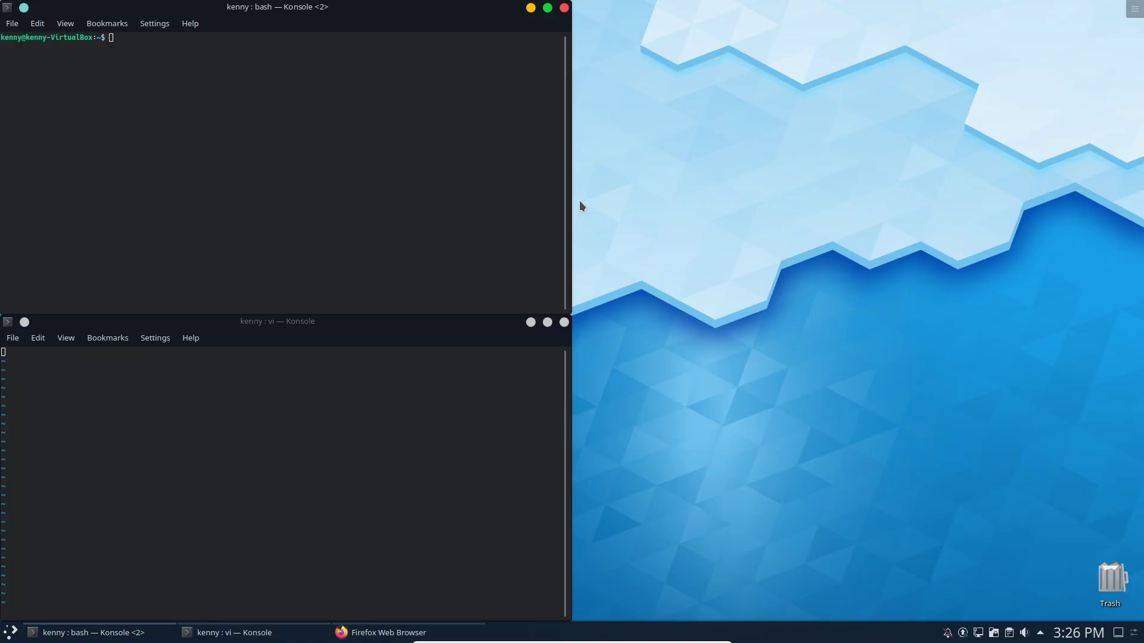
Step: Settle Firefox into the empty right half beside the stacked Konsole windows
{"action": "left_click", "coordinate": [387, 633]}
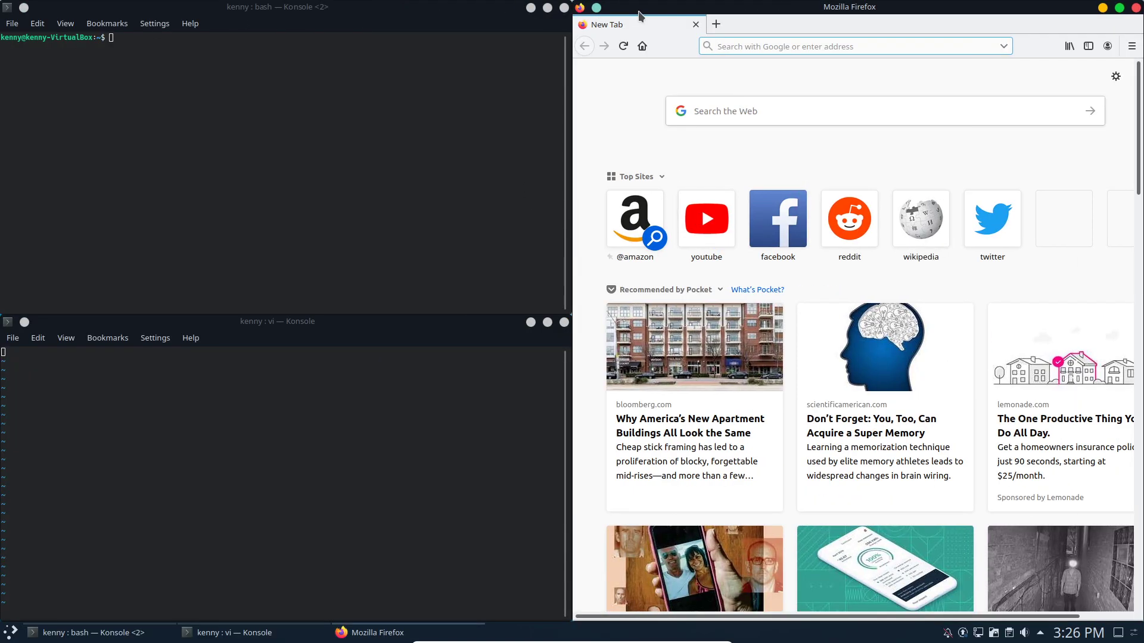
{"action": "mouse_move", "coordinate": [296, 44]}
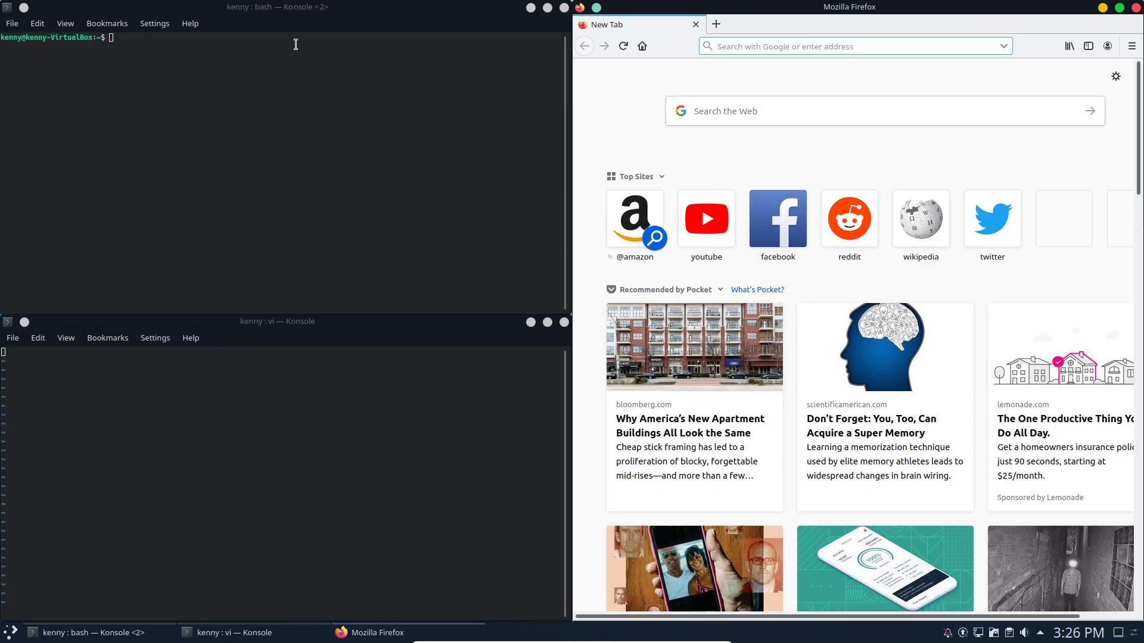